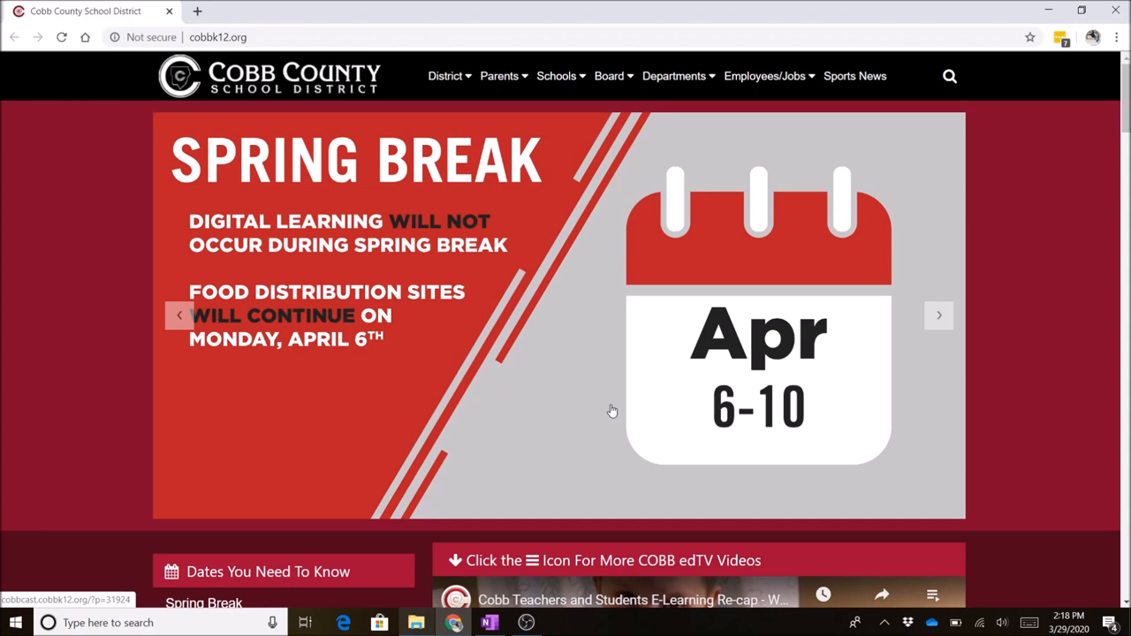
mouse_move(164, 363)
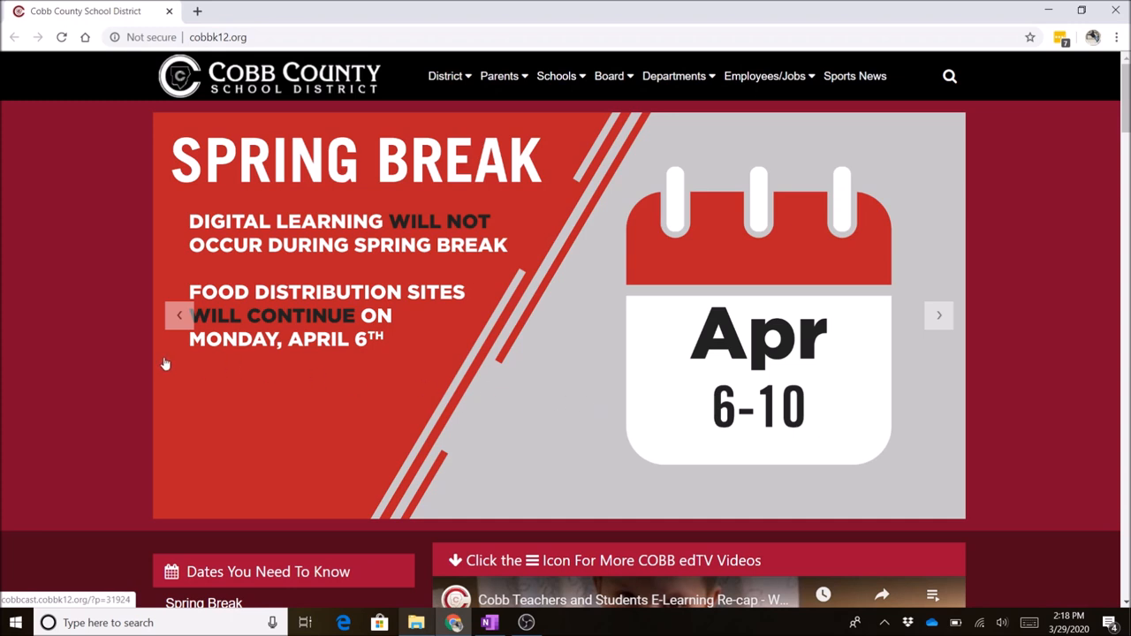
mouse_move(113, 364)
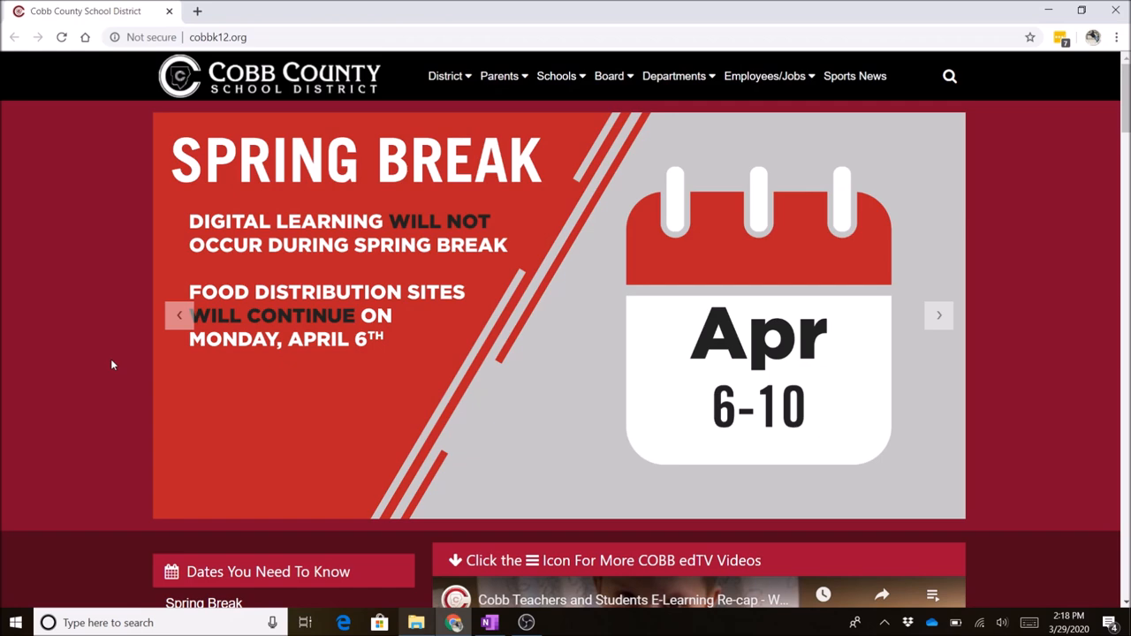
mouse_move(78, 318)
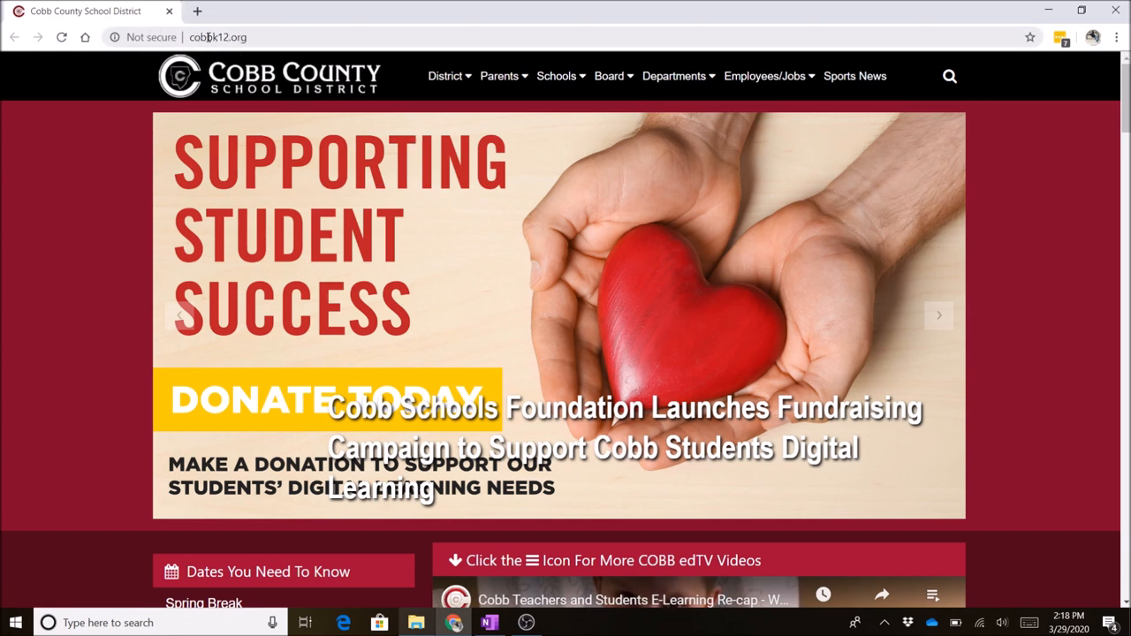
mouse_move(498, 76)
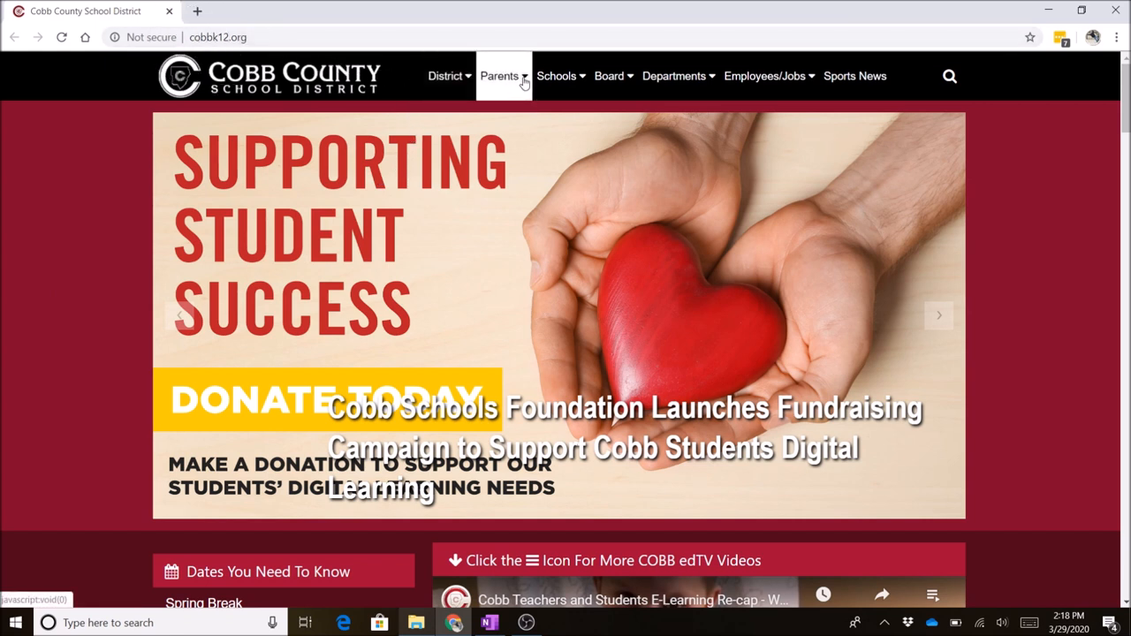
Step: Reach the district Office 365 sign-in page from the Parents menu
left_click(499, 76)
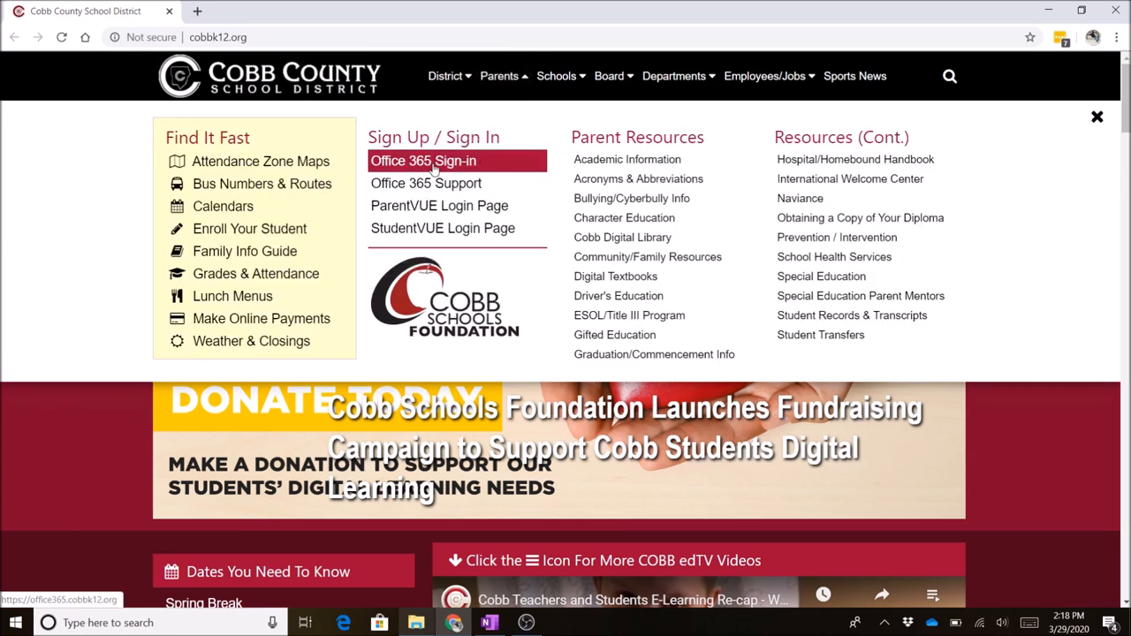
left_click(423, 159)
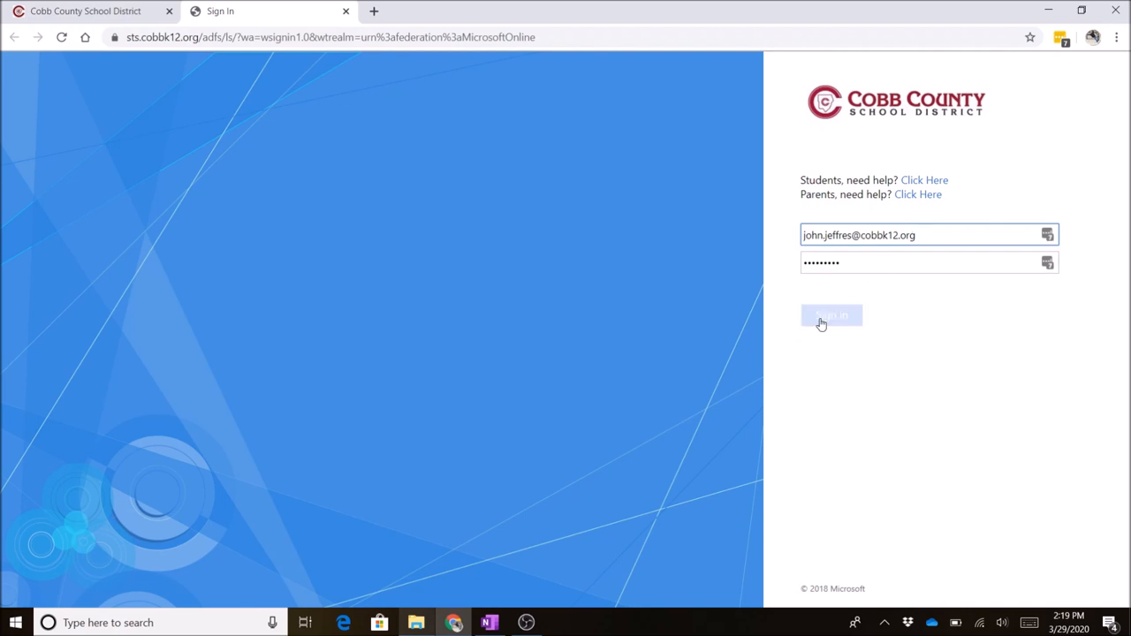
Step: Submit the credentials and choose Yes to stay signed in
left_click(830, 315)
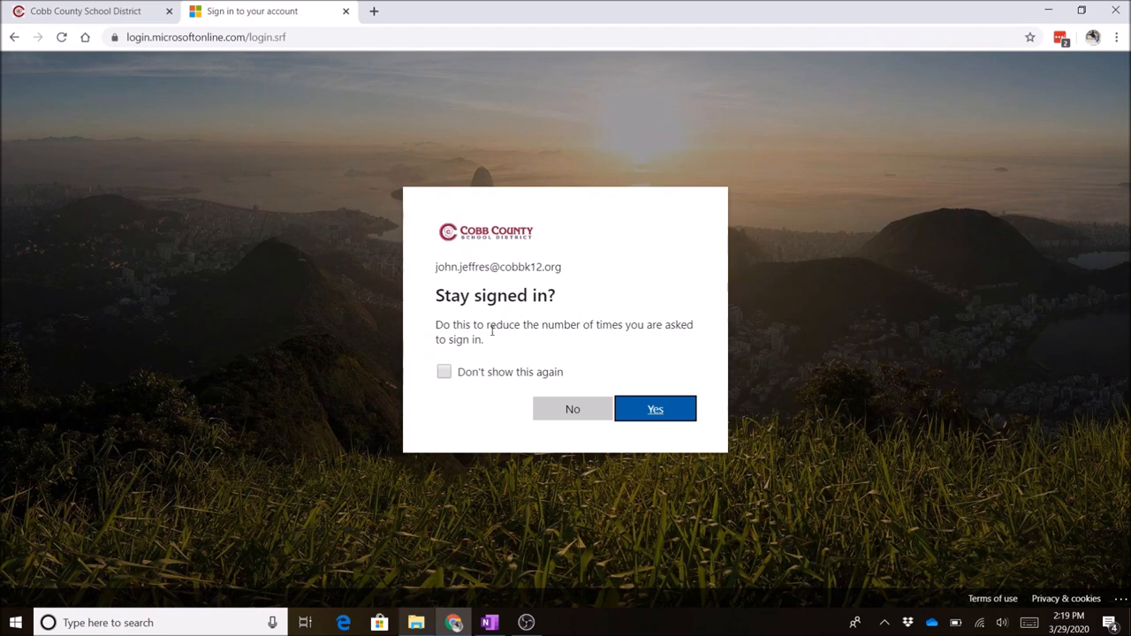
left_click(653, 408)
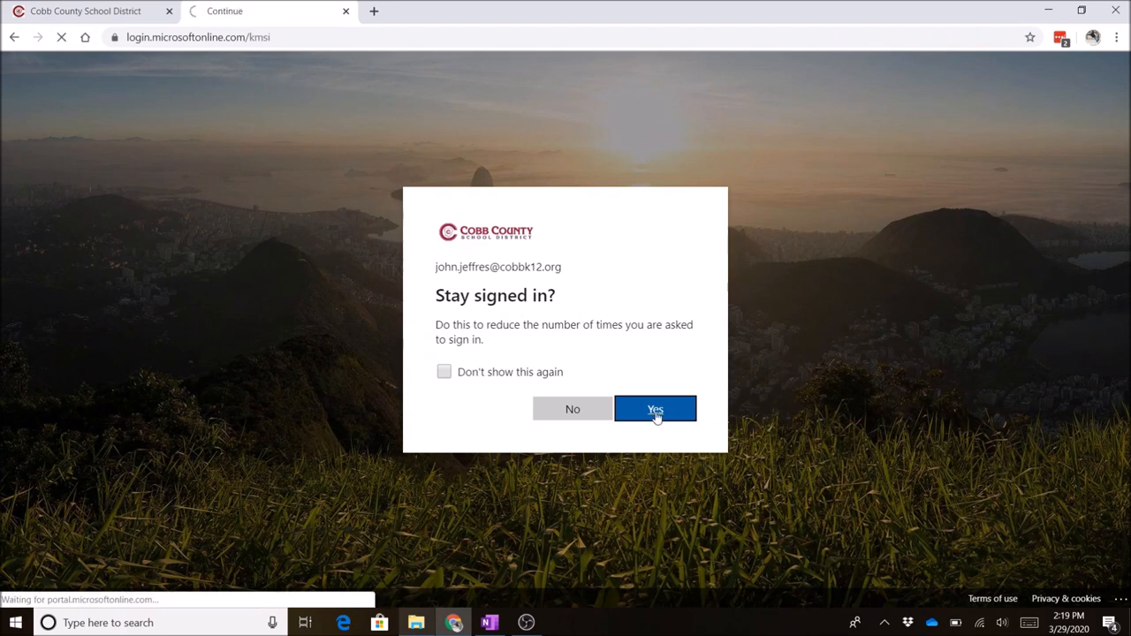
left_click(654, 410)
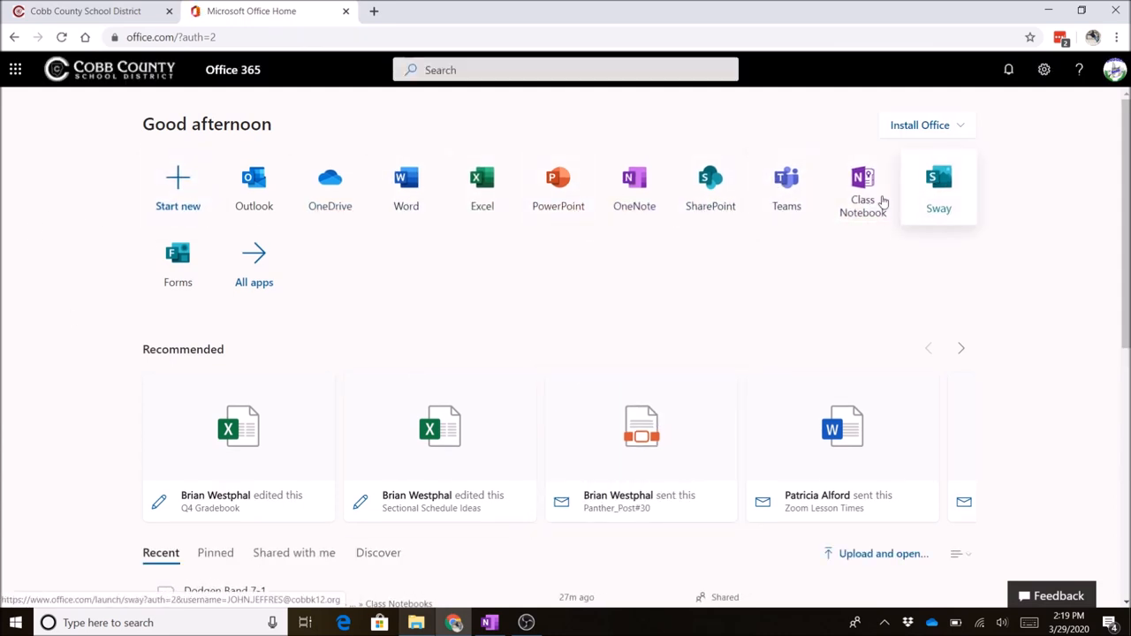
mouse_move(904, 180)
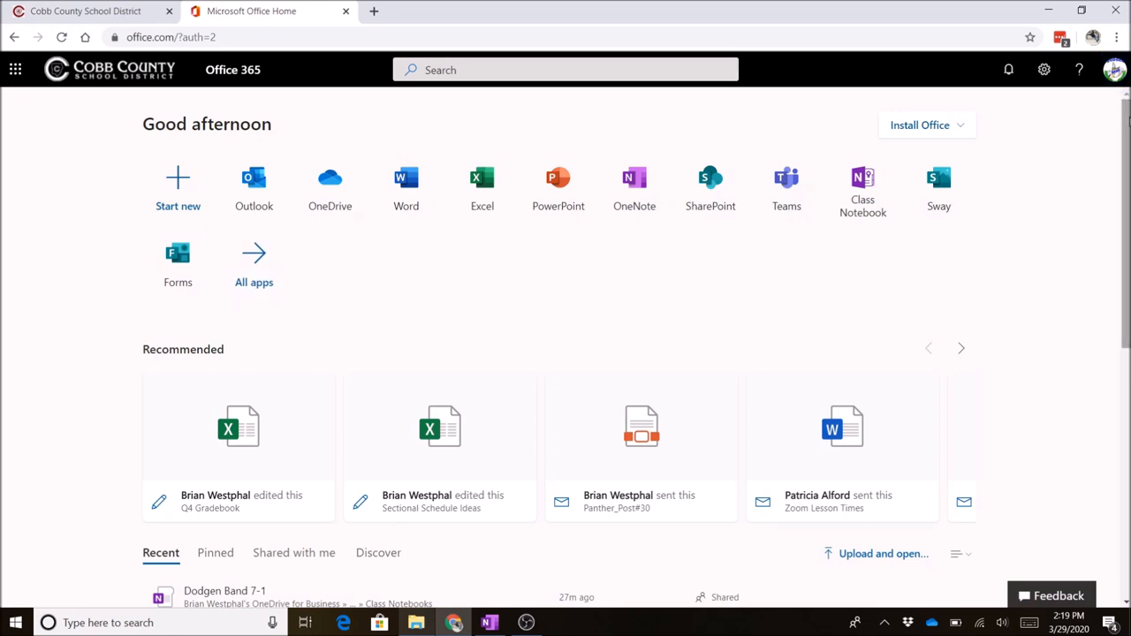
Step: Bring the Recent files list of the Office 365 home page into view
scroll("down", 3)
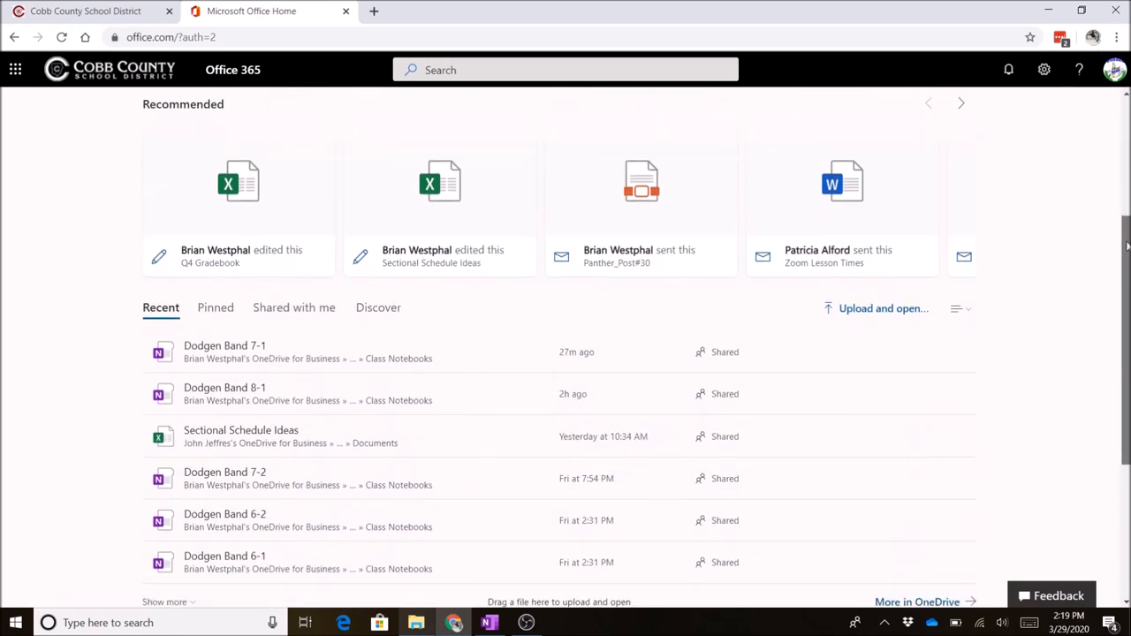
scroll("down", 3)
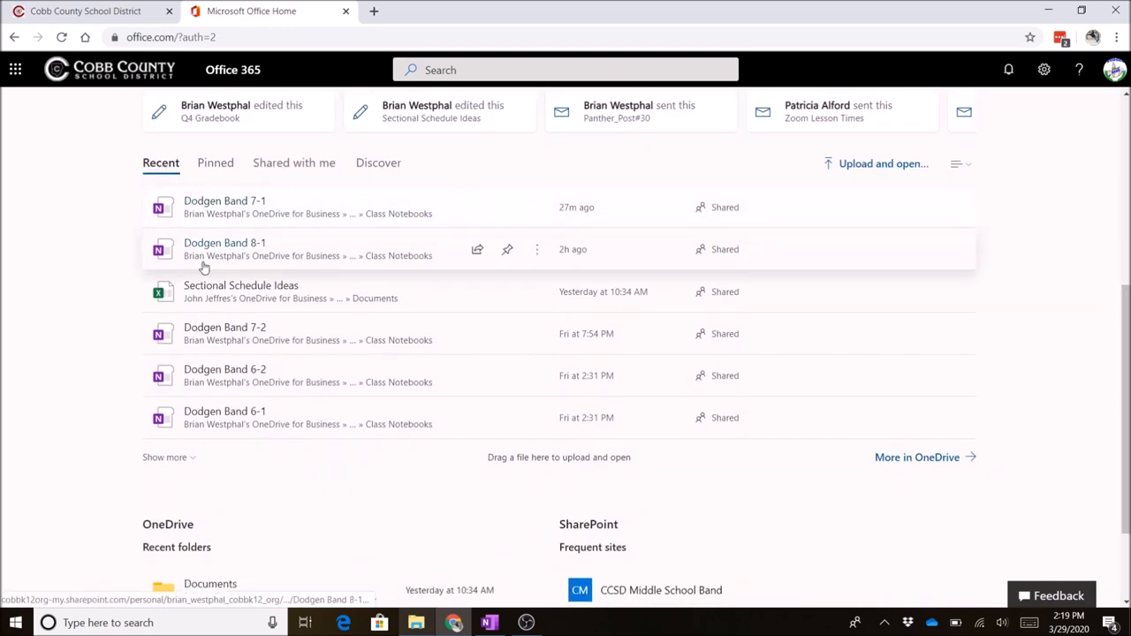
mouse_move(258, 350)
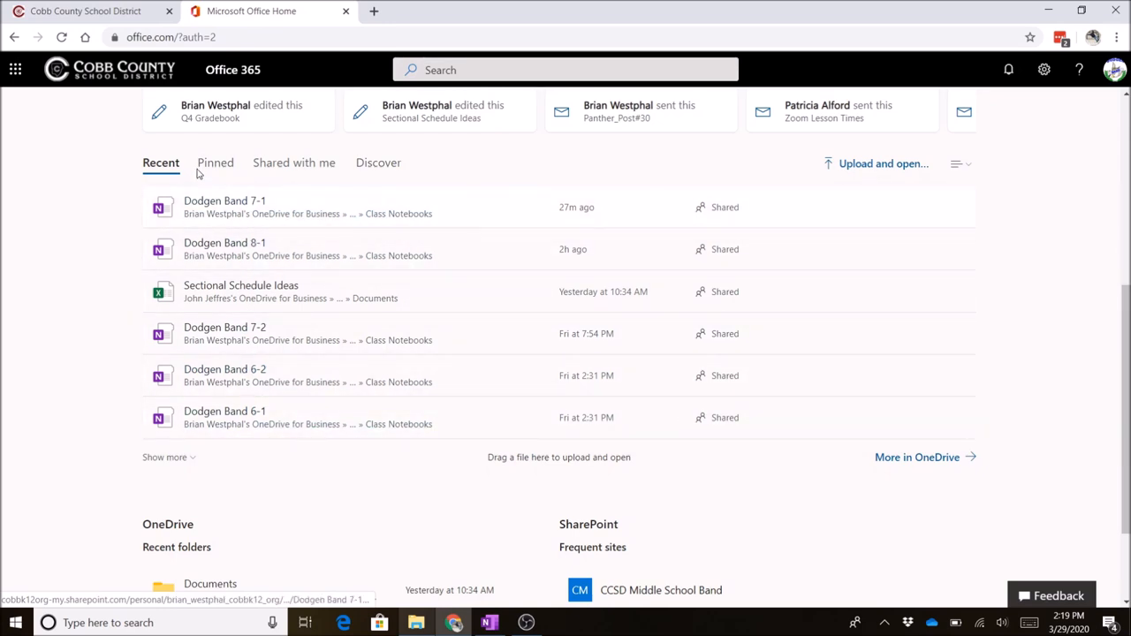
mouse_move(295, 162)
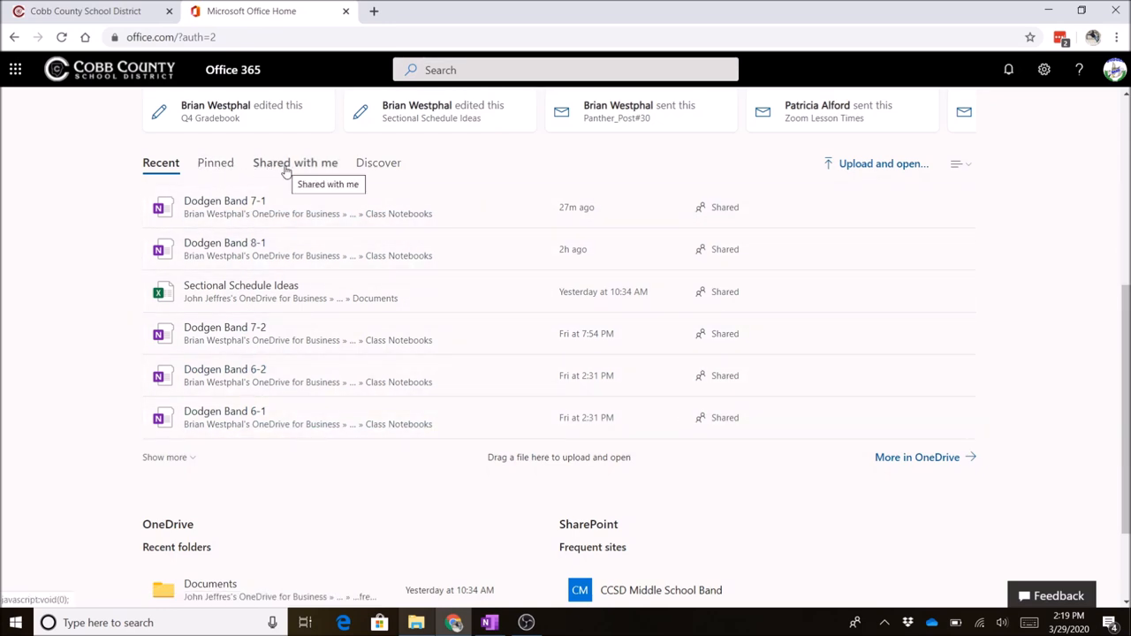
Step: Show the full Shared with me list, including the Dodgen Band class notebooks
left_click(295, 162)
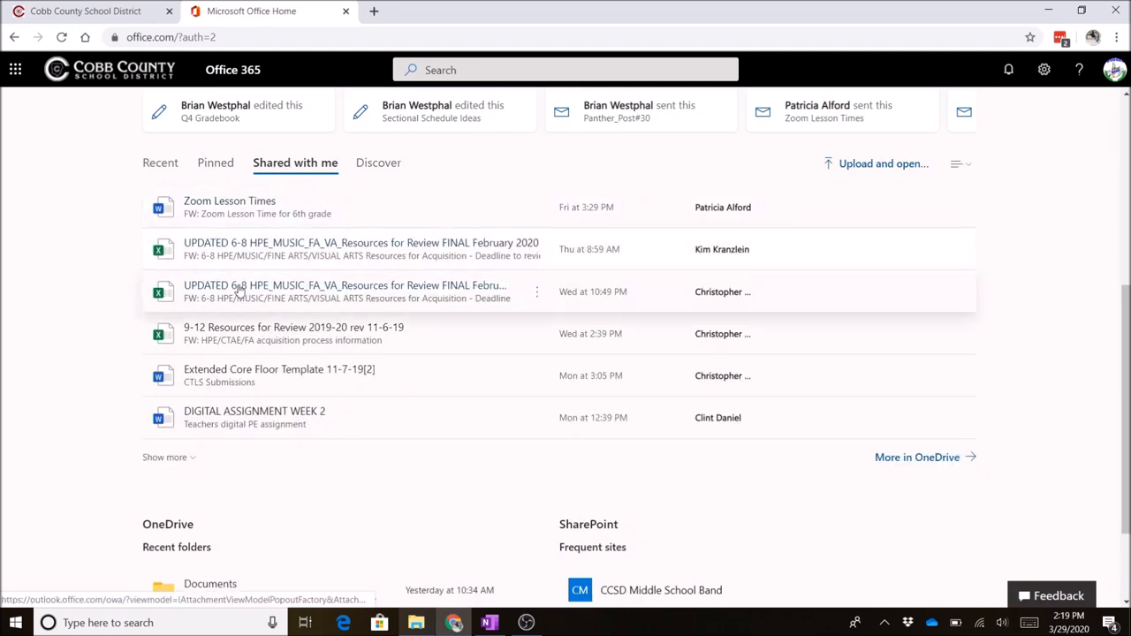
mouse_move(244, 249)
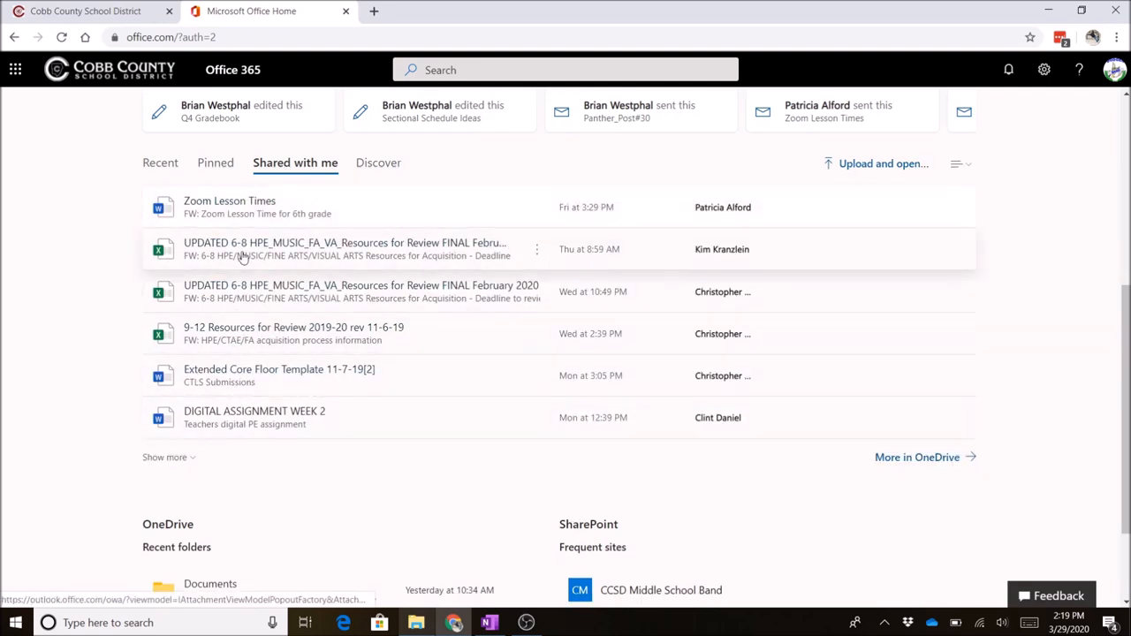
mouse_move(233, 215)
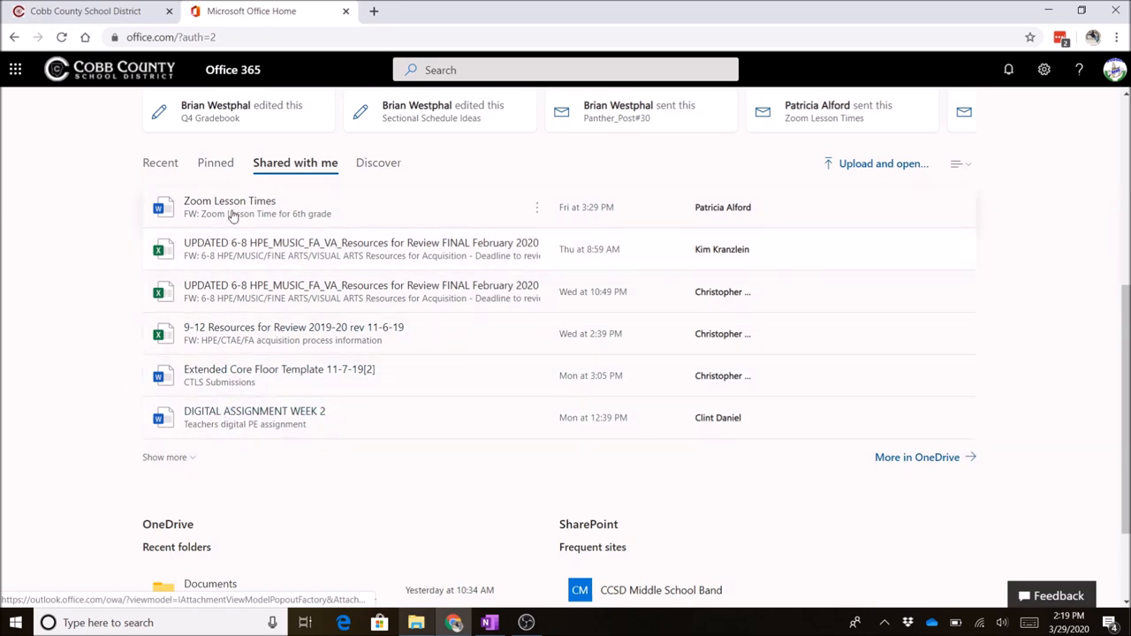
mouse_move(164, 455)
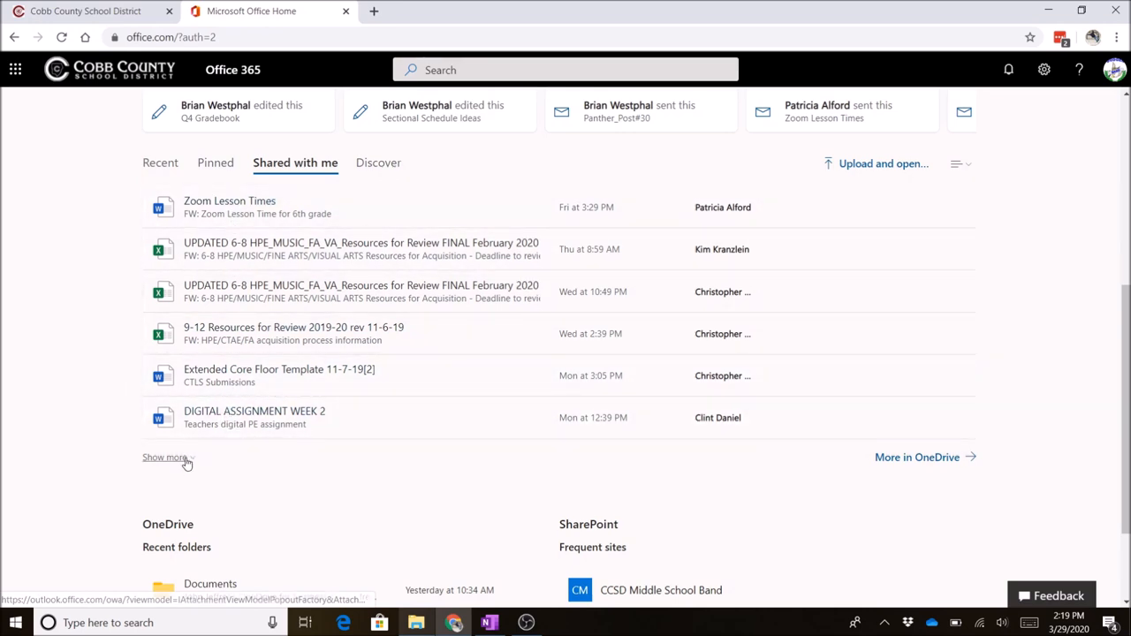
left_click(165, 456)
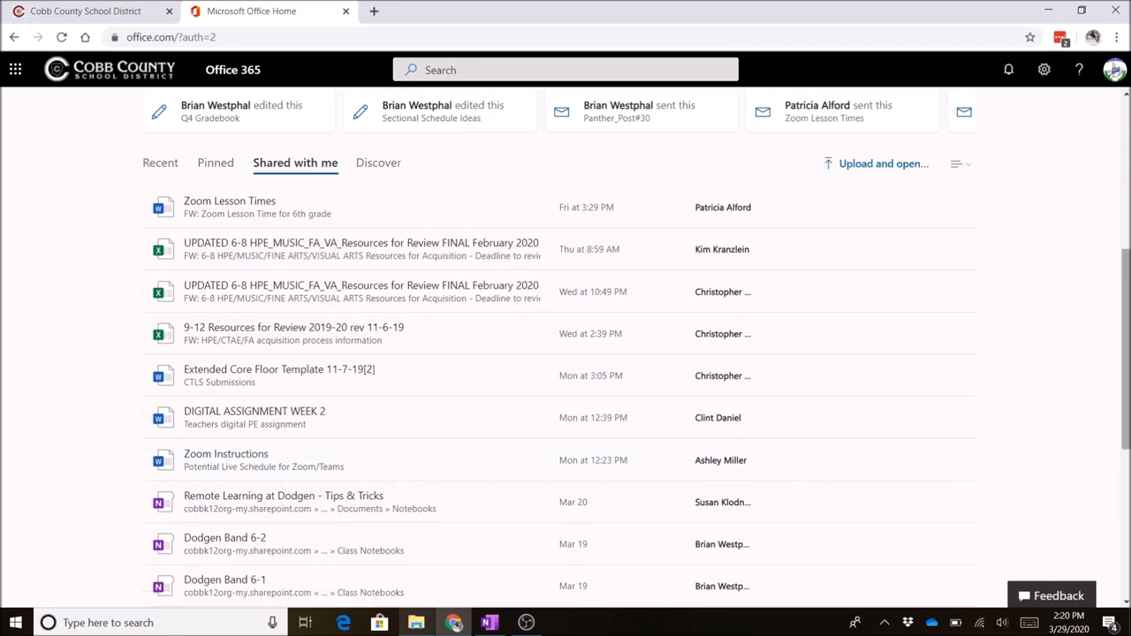
scroll("down", 3)
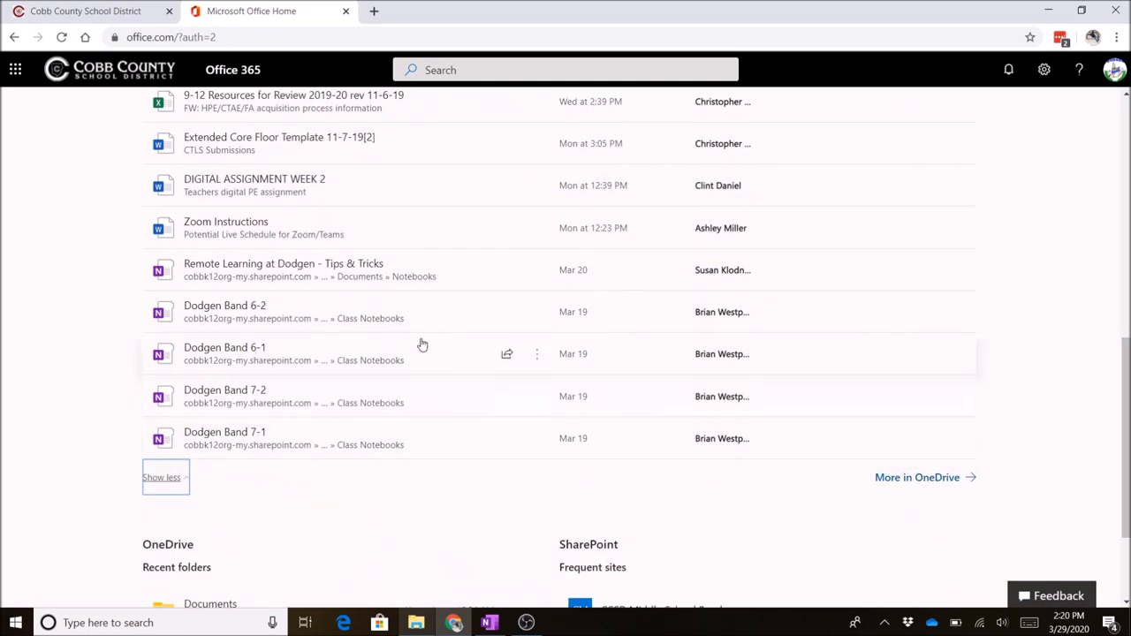
mouse_move(302, 298)
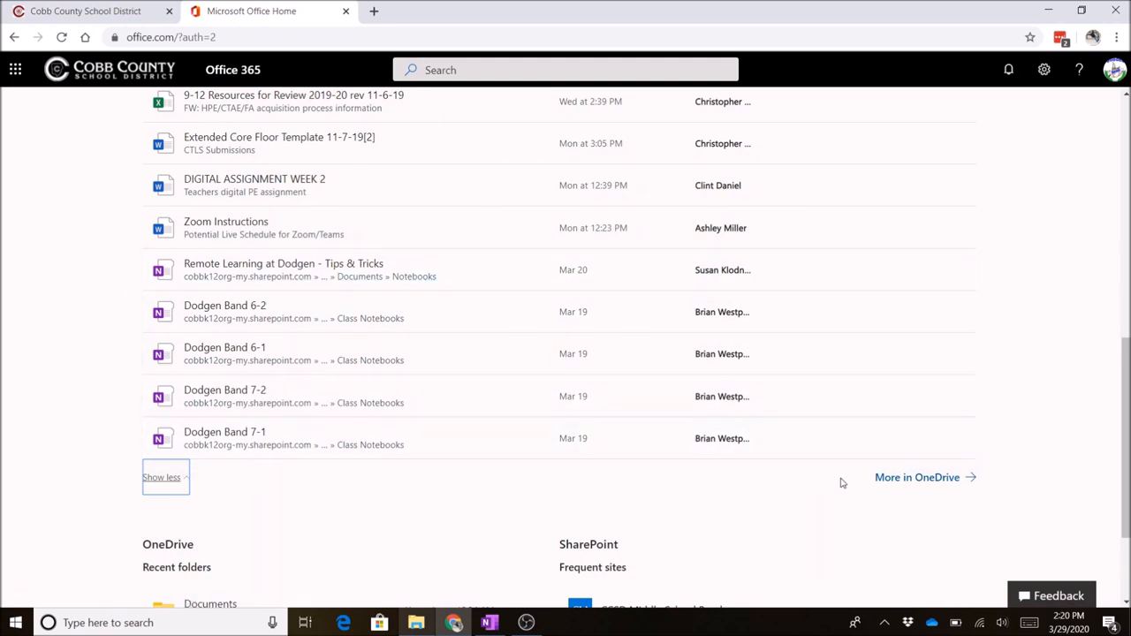
mouse_move(917, 477)
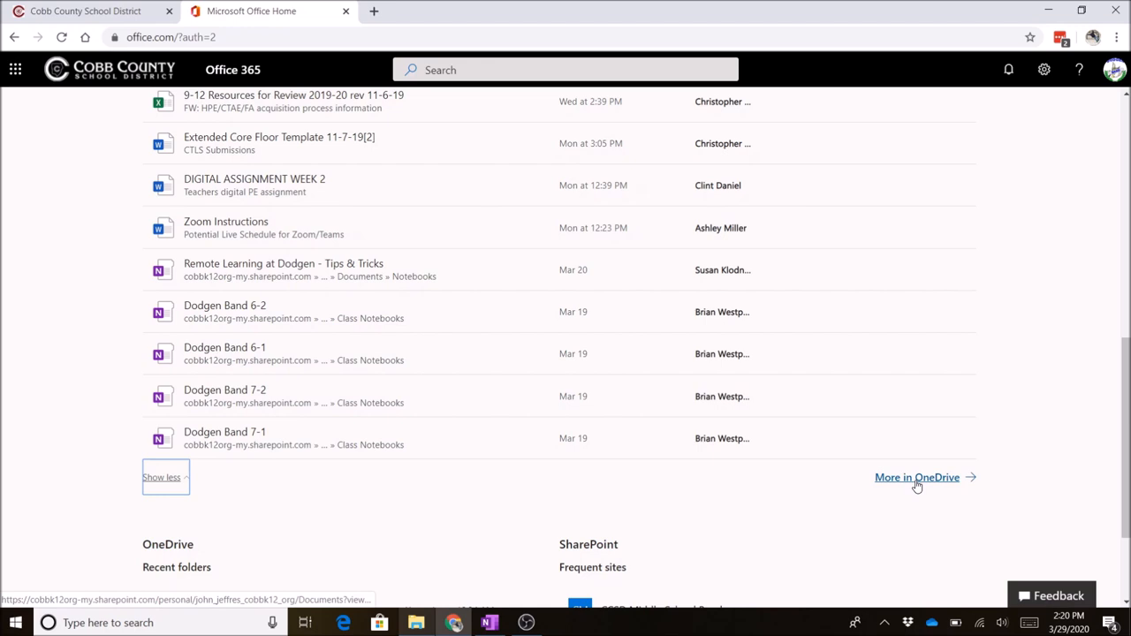
mouse_move(224, 438)
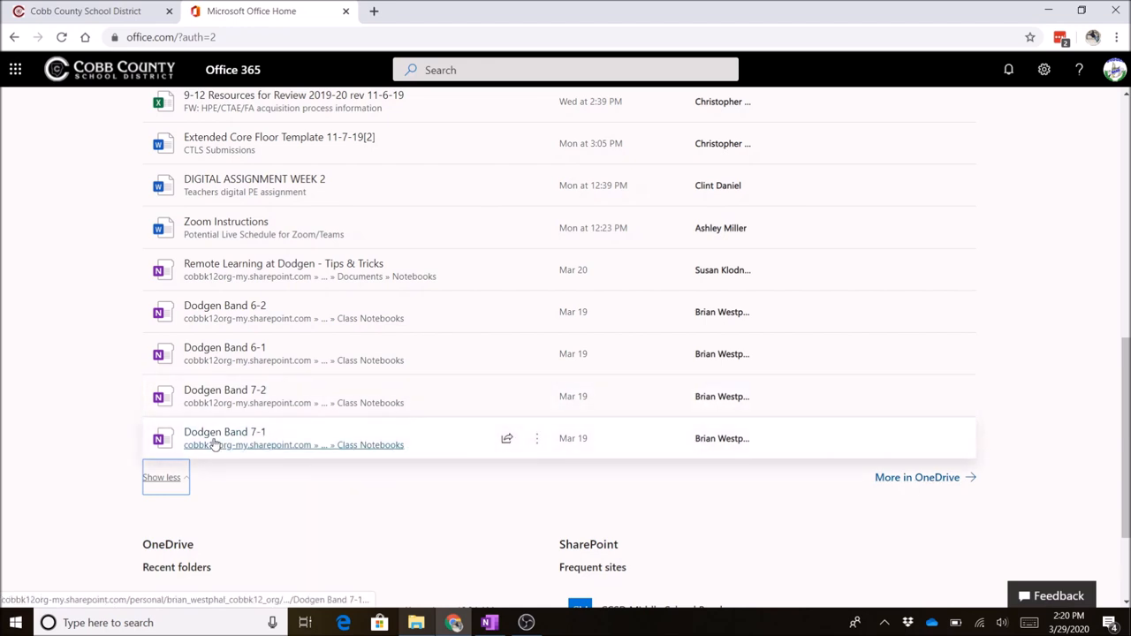
Step: Load the Dodgen Band 7-1 notebook and expand its Content Library
left_click(224, 431)
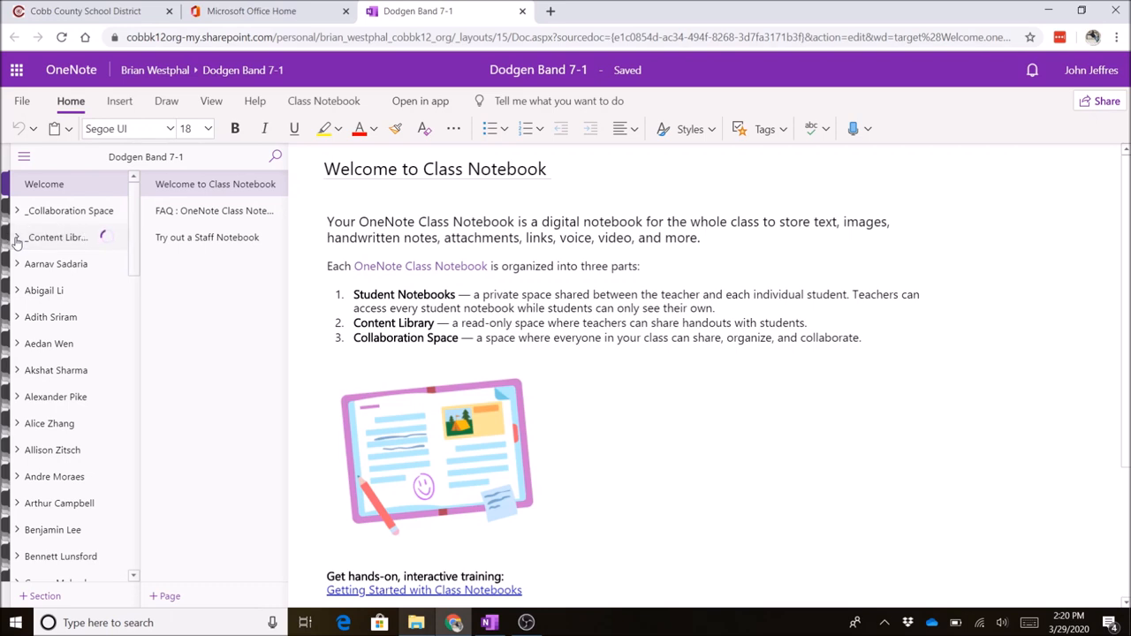
left_click(17, 237)
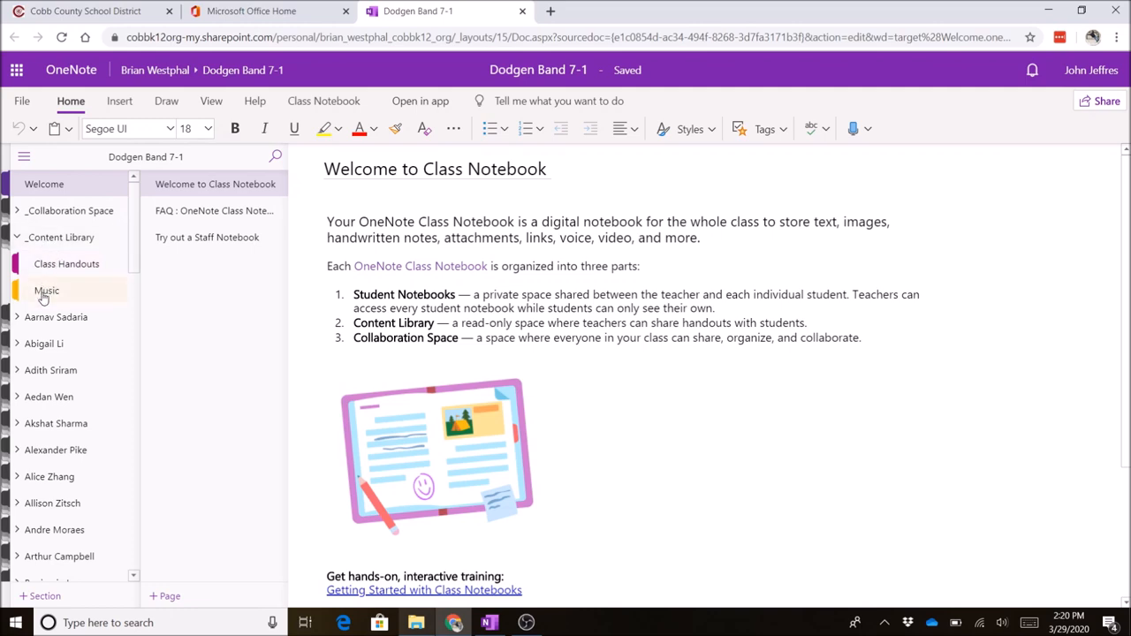
Step: View the Music section's Scale Sheets page with its instrument PDFs
left_click(46, 290)
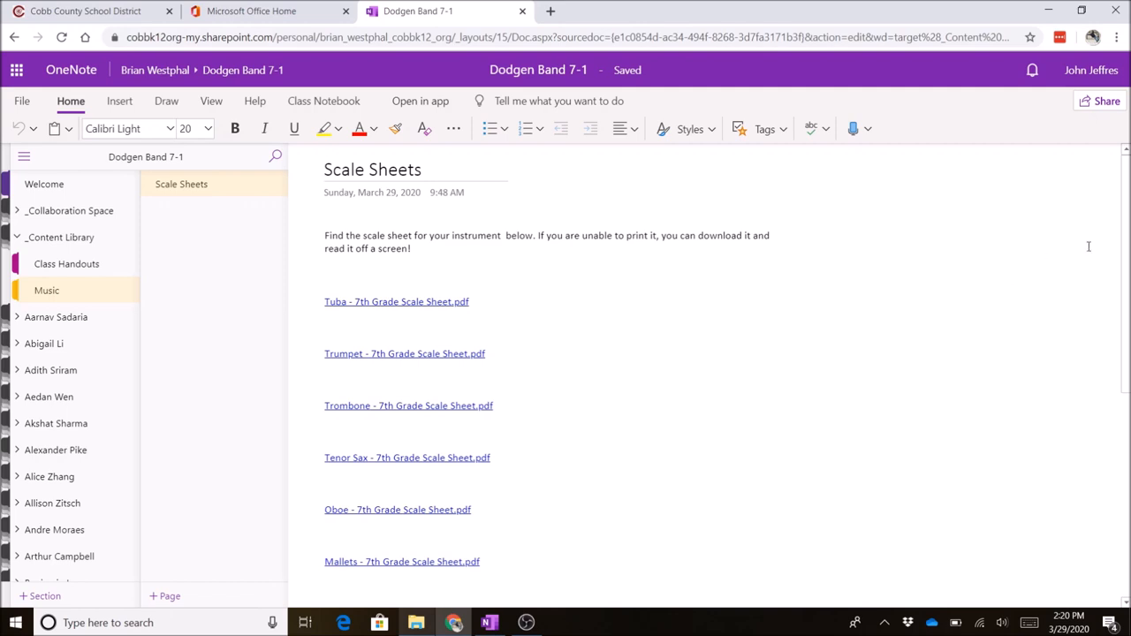
scroll("down", 3)
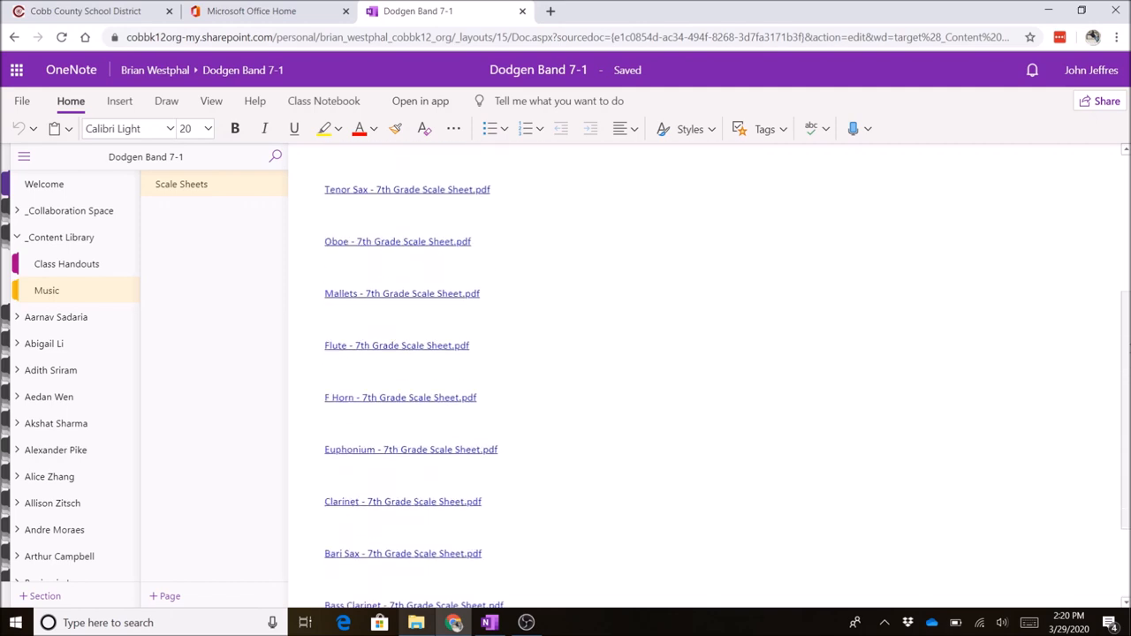
scroll("up", 3)
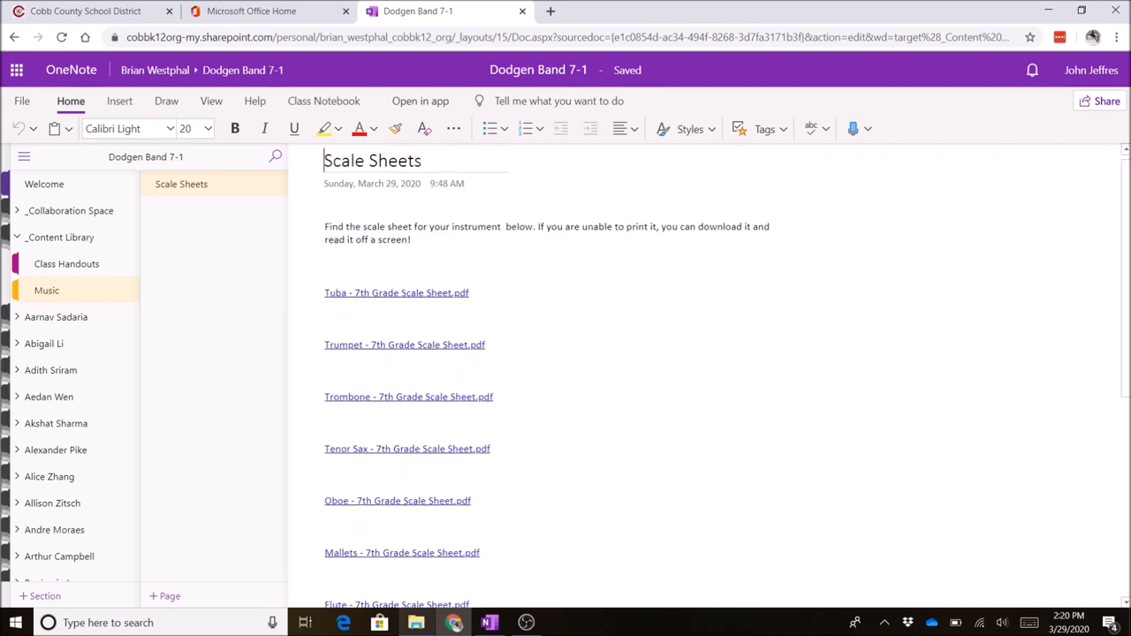
mouse_move(268, 290)
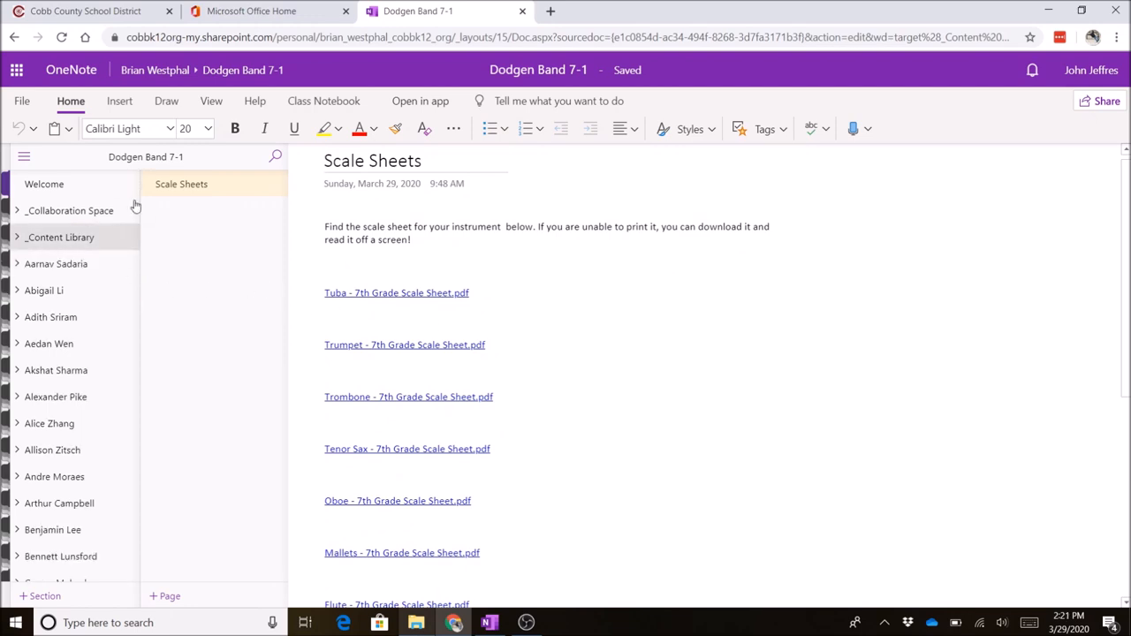
scroll("down", 3)
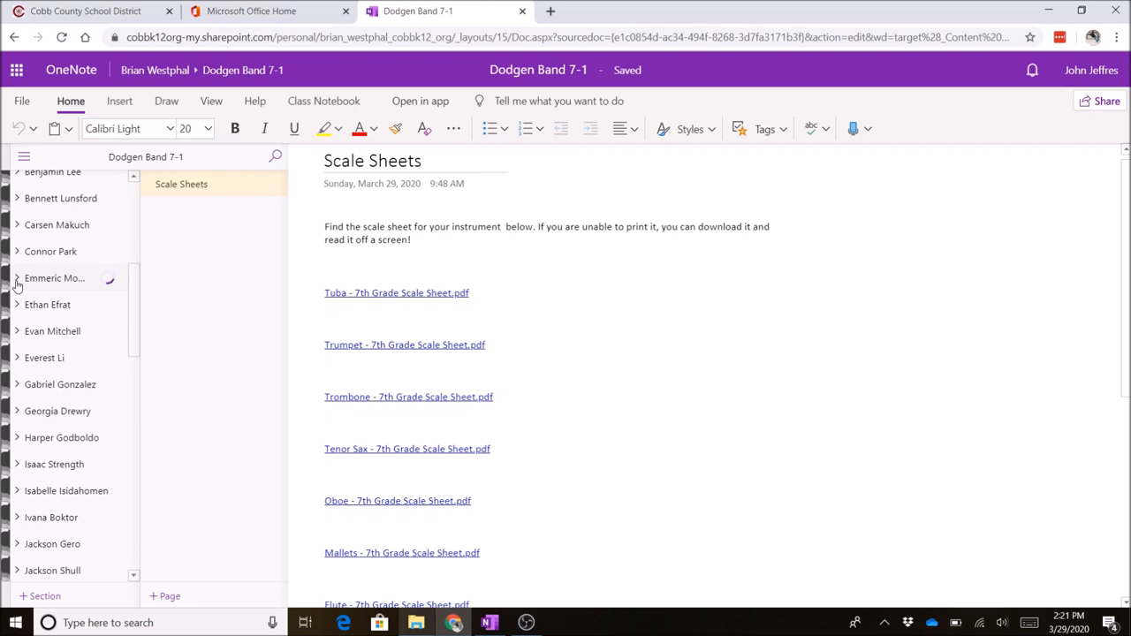
left_click(17, 277)
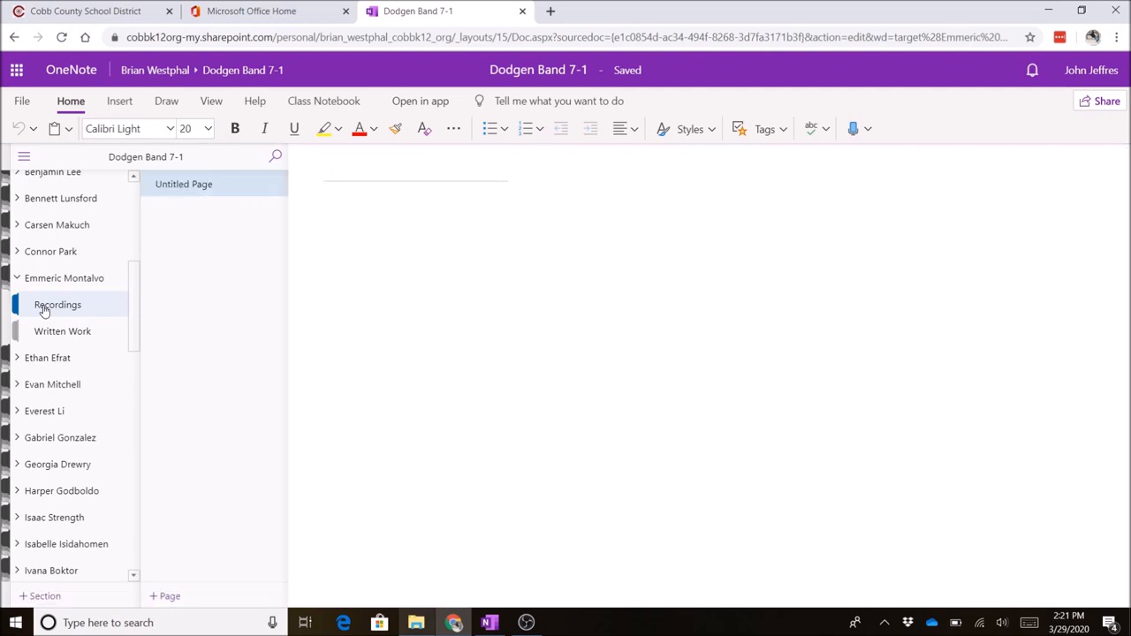
Step: Title the untitled page in the student's Recordings section 'C concert scale'
left_click(57, 304)
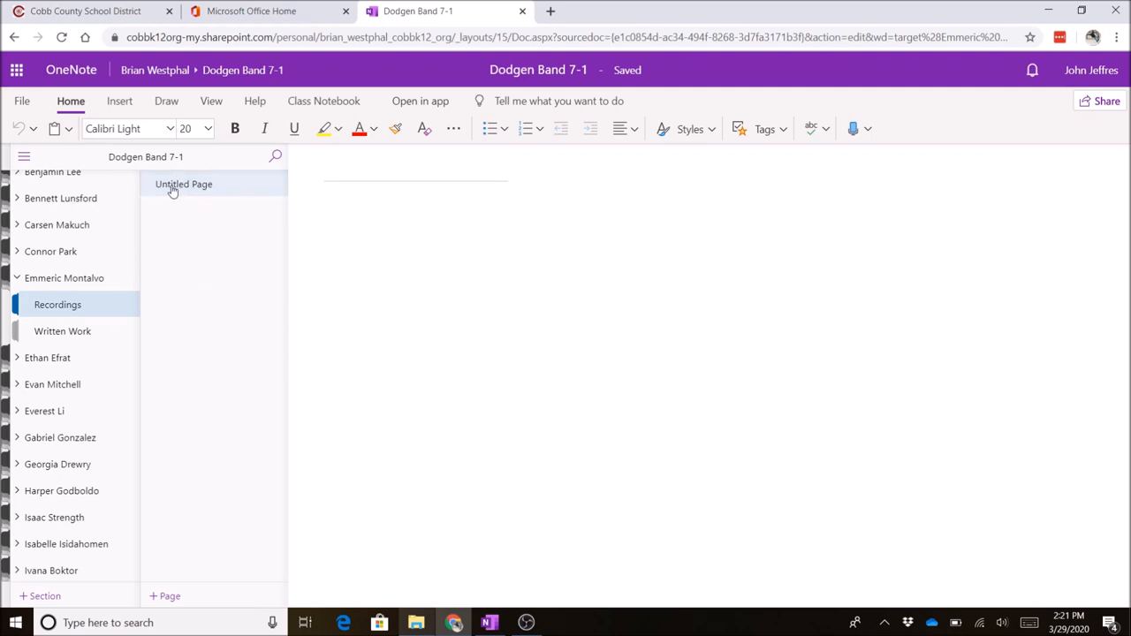
left_click(184, 184)
type("C")
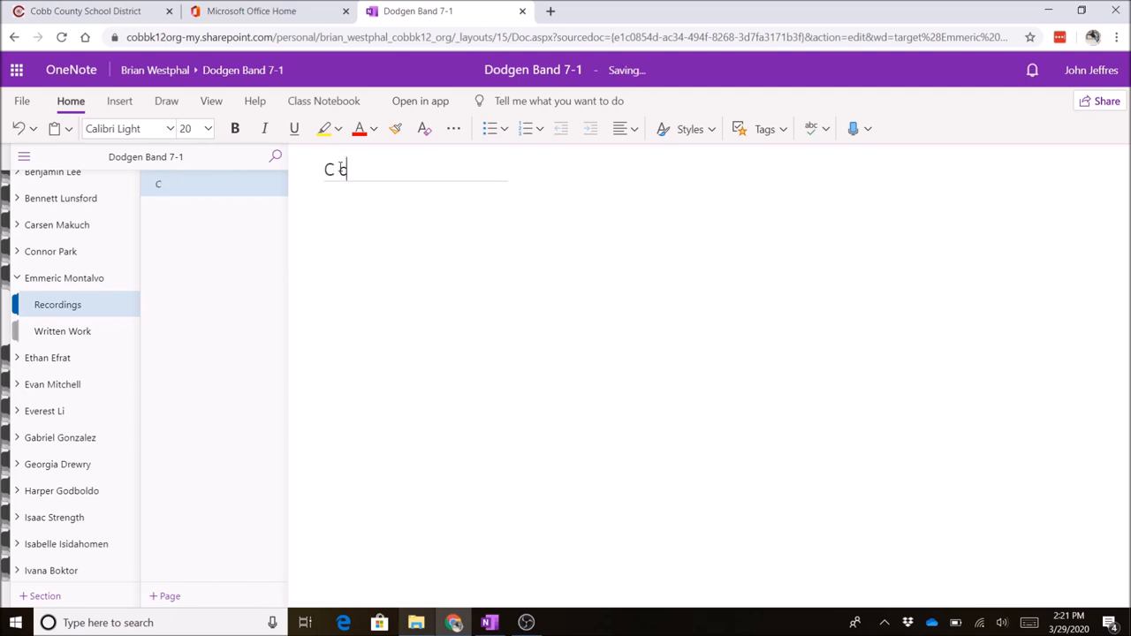
type("oncert dc")
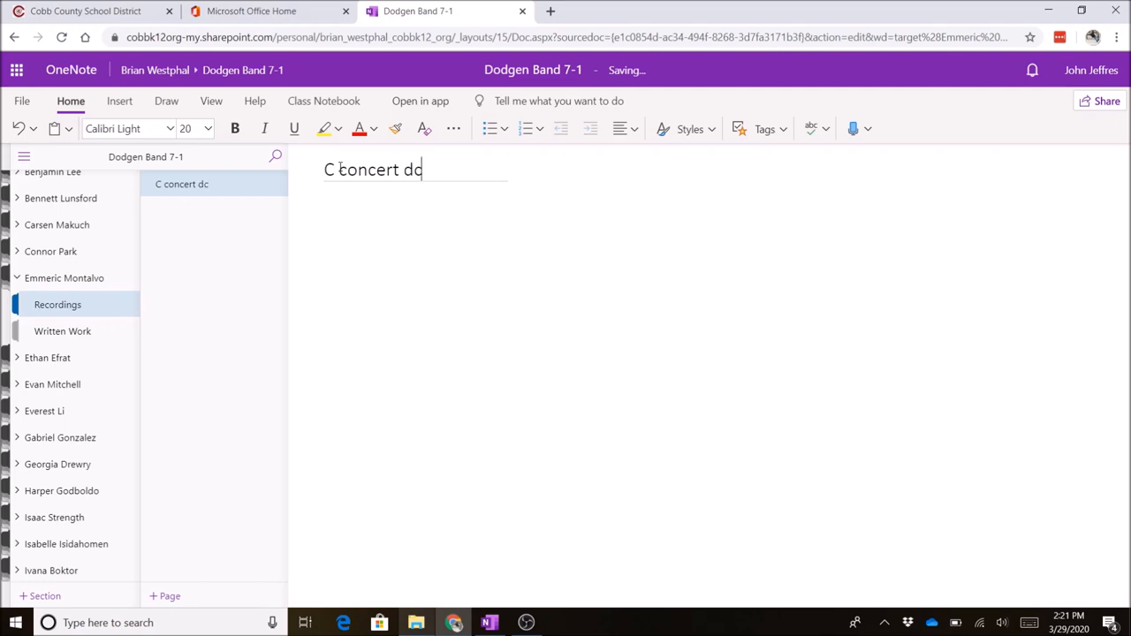
type("scale")
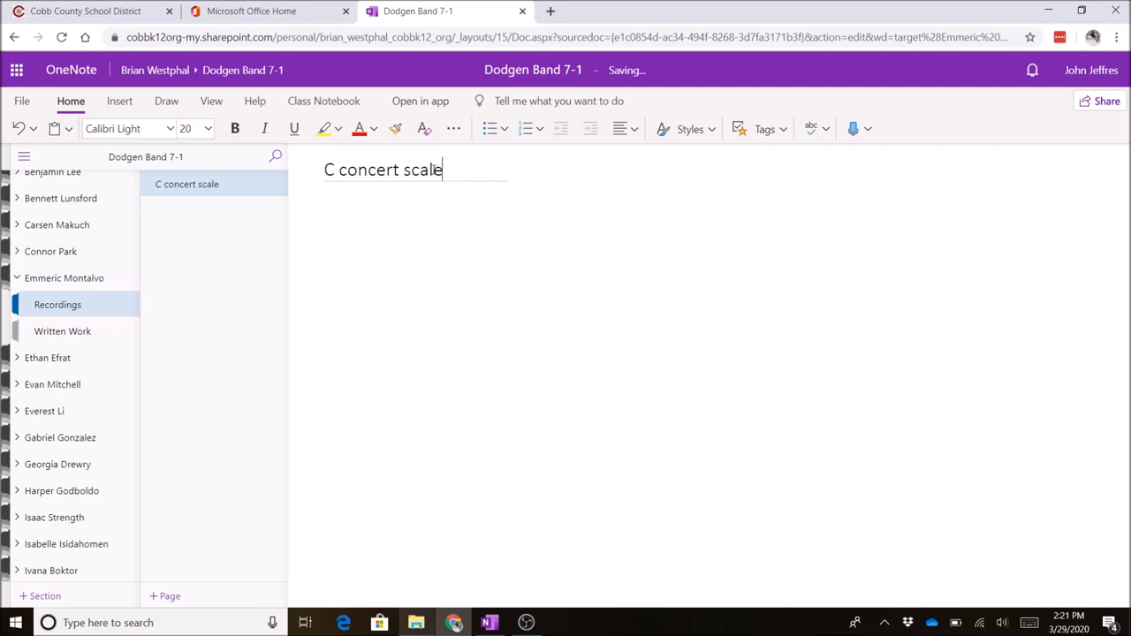
mouse_move(432, 169)
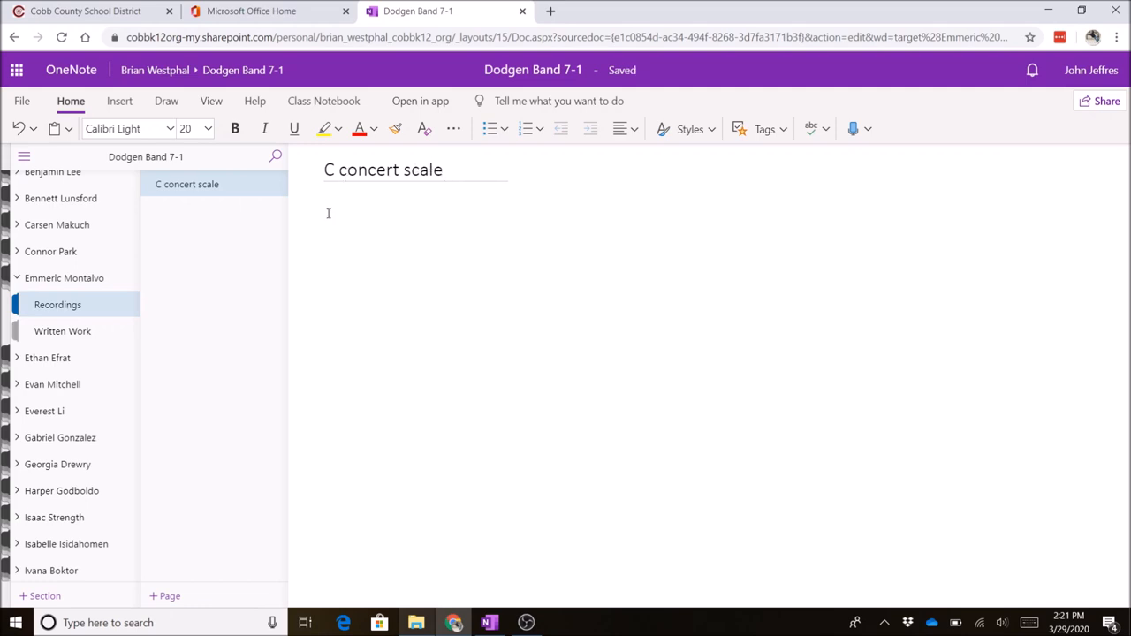
mouse_move(332, 198)
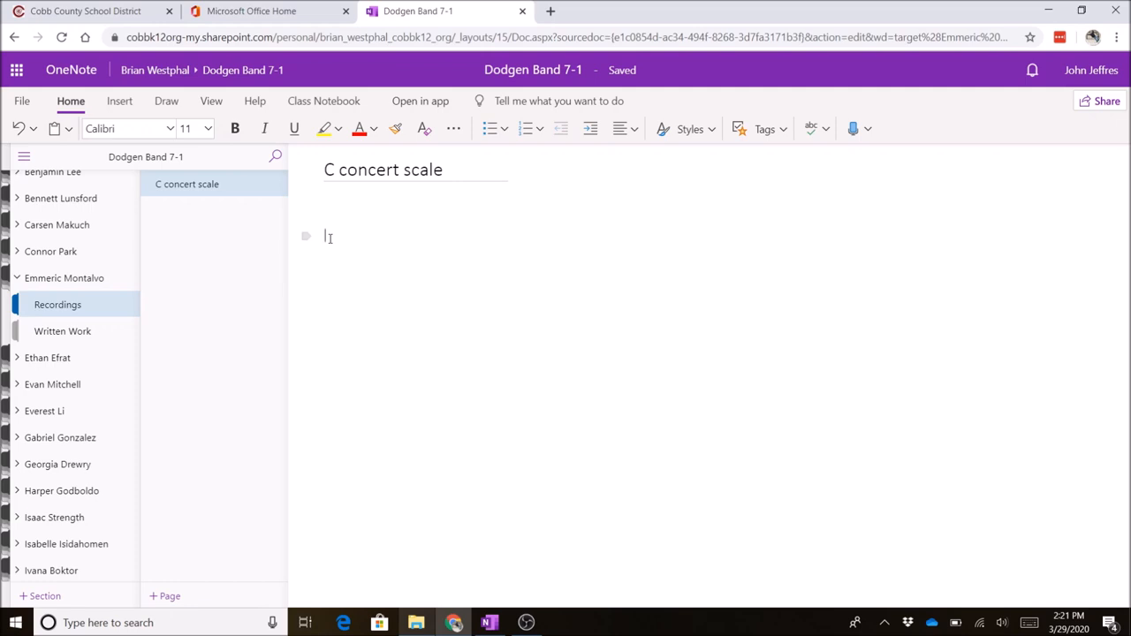
mouse_move(361, 255)
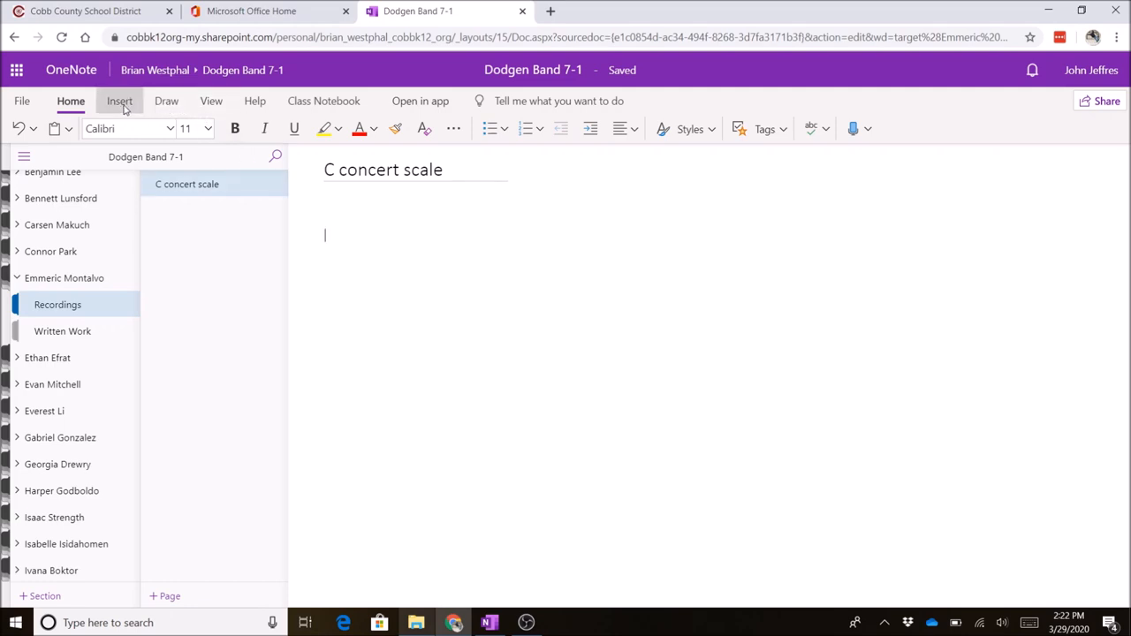
Step: Request an Audio recording from the Insert options for the page
left_click(120, 101)
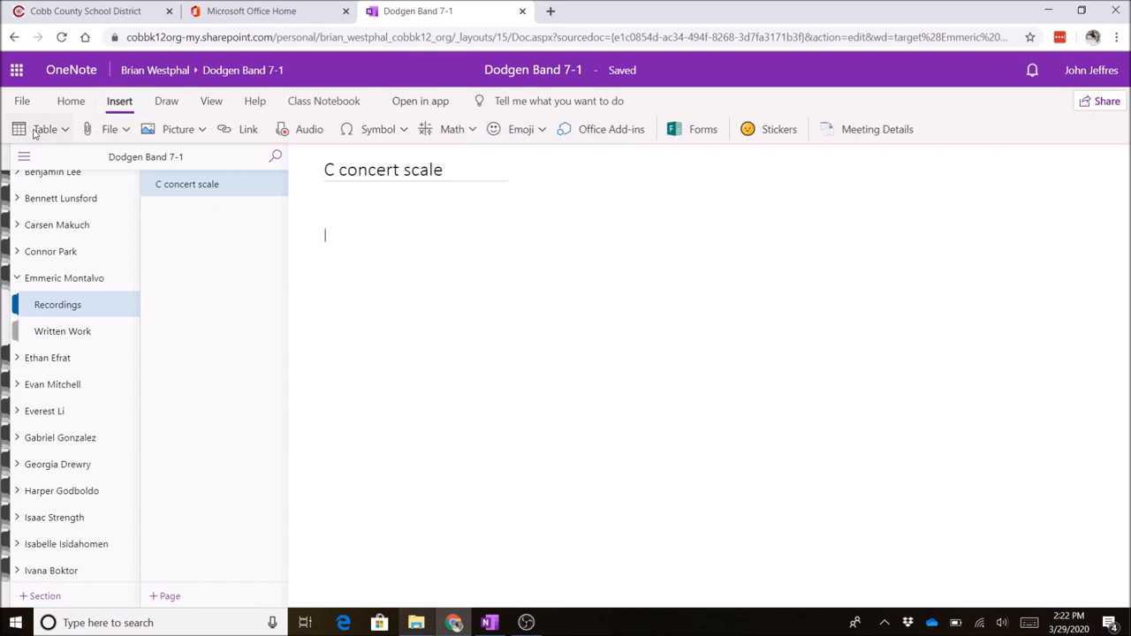
mouse_move(176, 129)
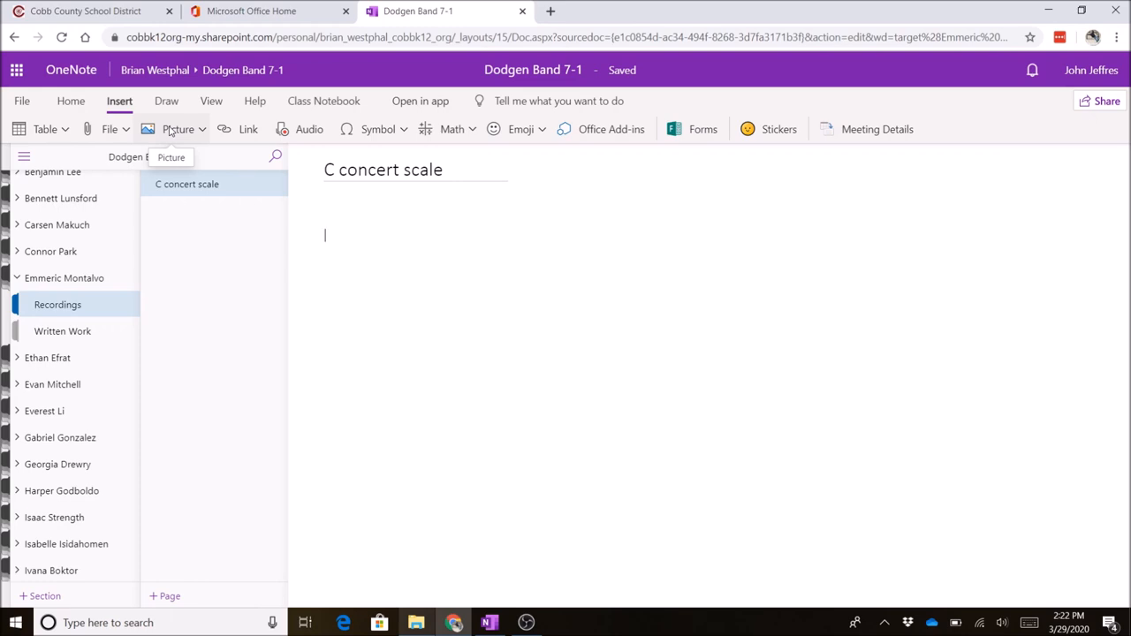
mouse_move(247, 129)
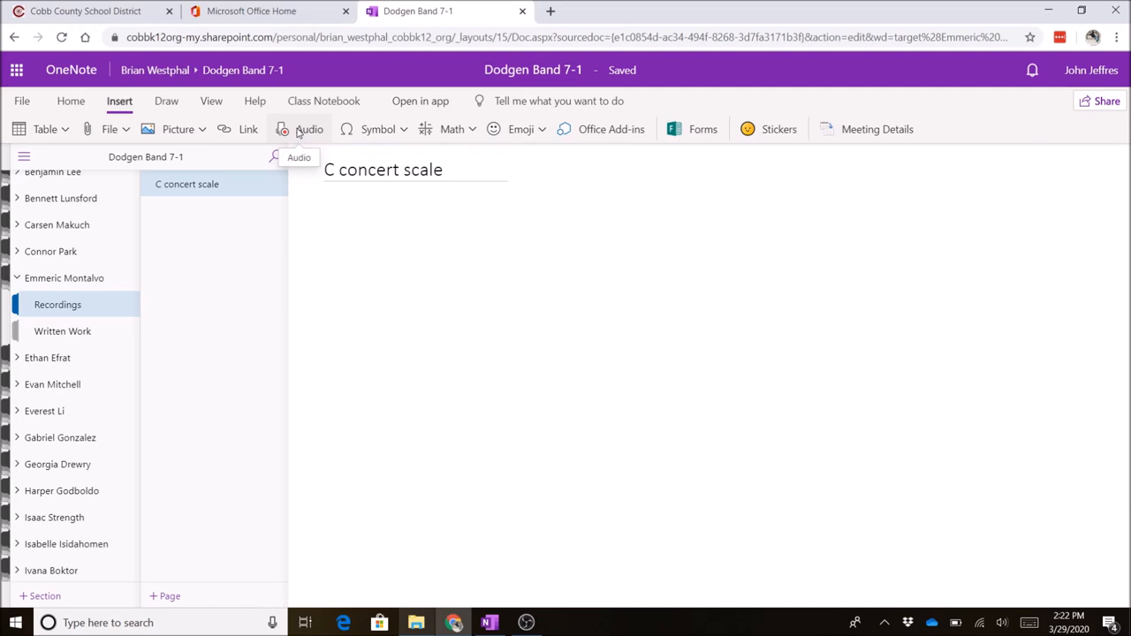
left_click(325, 233)
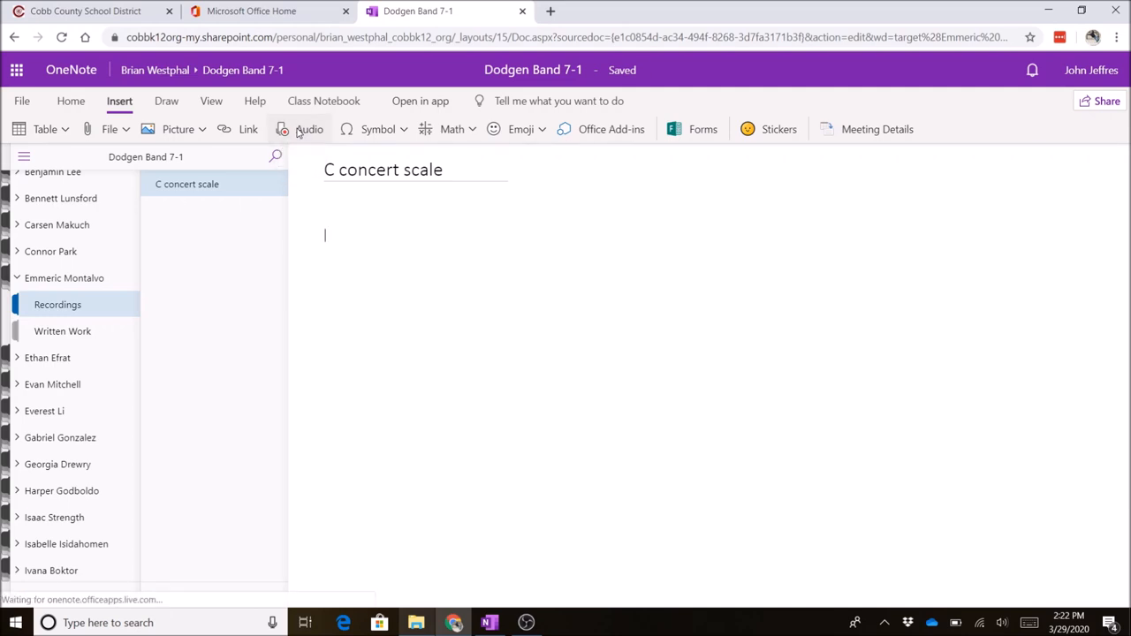
Step: Allow the audio recording to begin below the C concert scale title
left_click(307, 129)
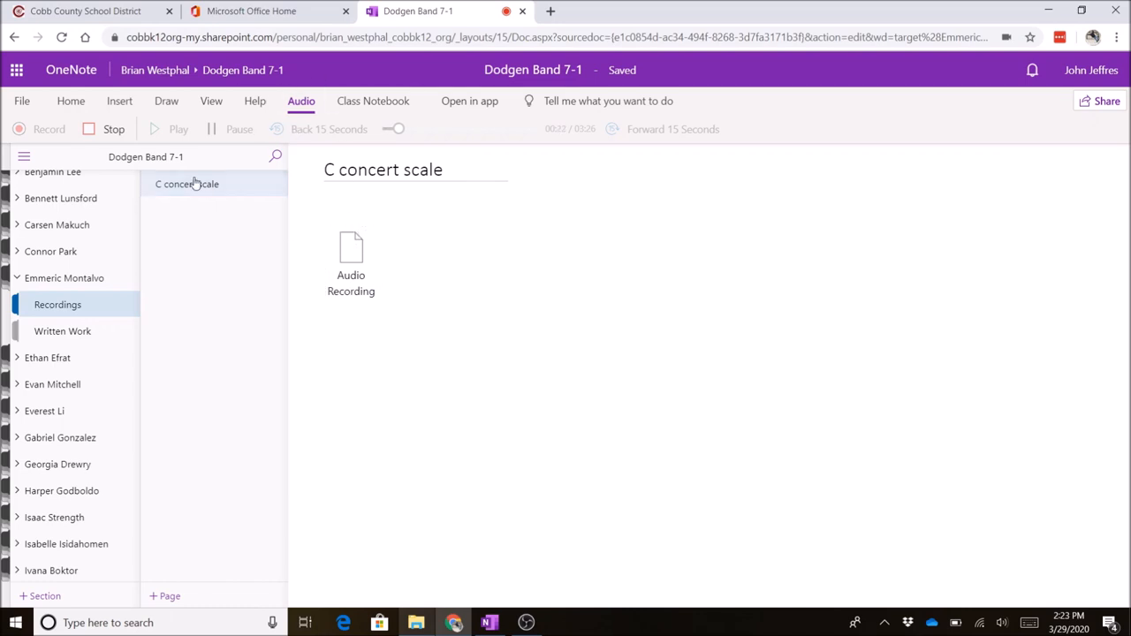
Step: Stop the recording, leaving a playable Audio Recording clip beneath the 'C concert scale' title
left_click(113, 129)
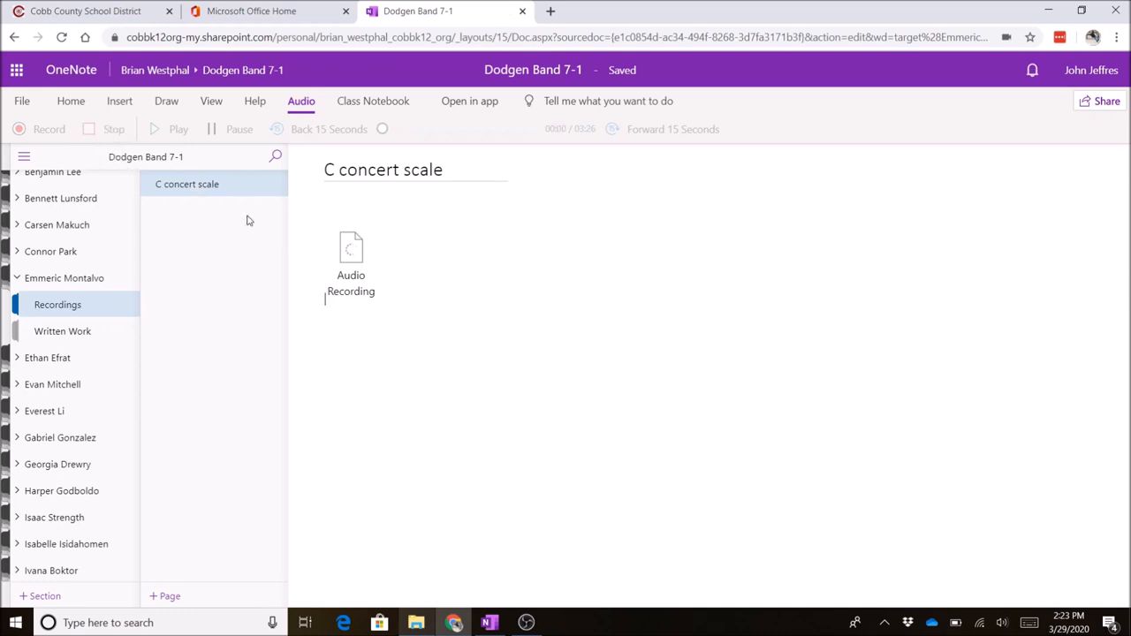
left_click(350, 261)
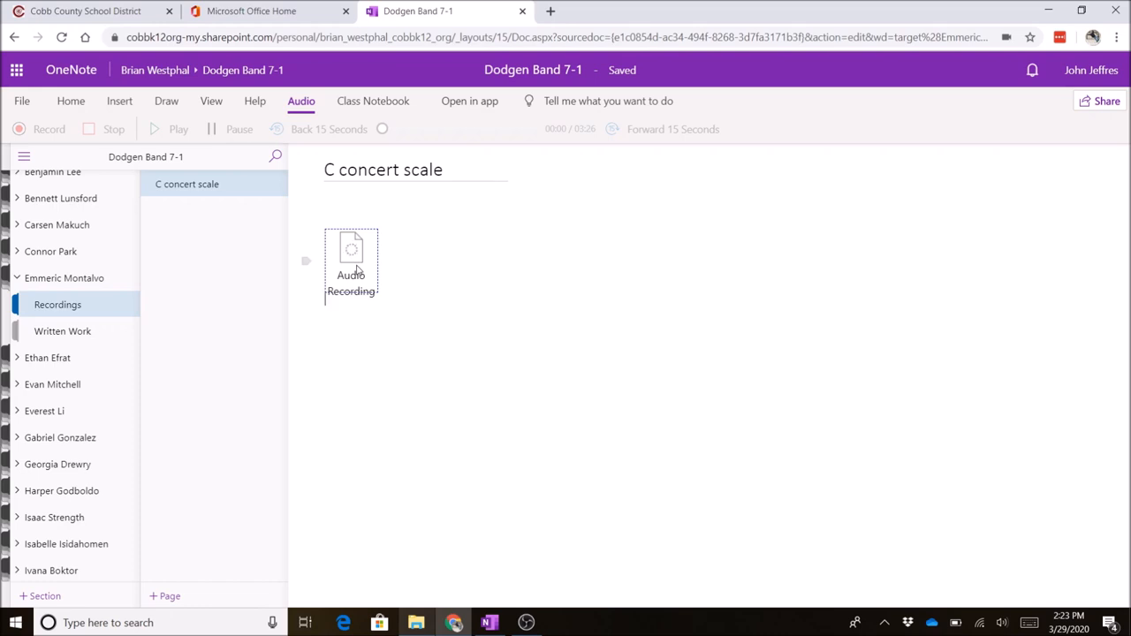
left_click(50, 129)
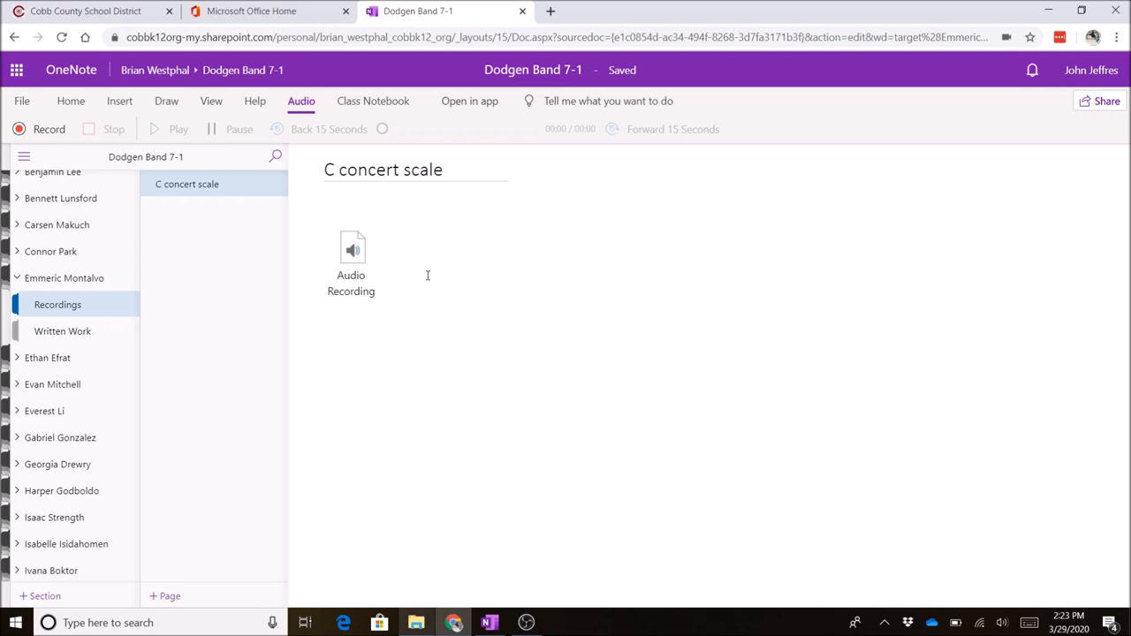
left_click(326, 299)
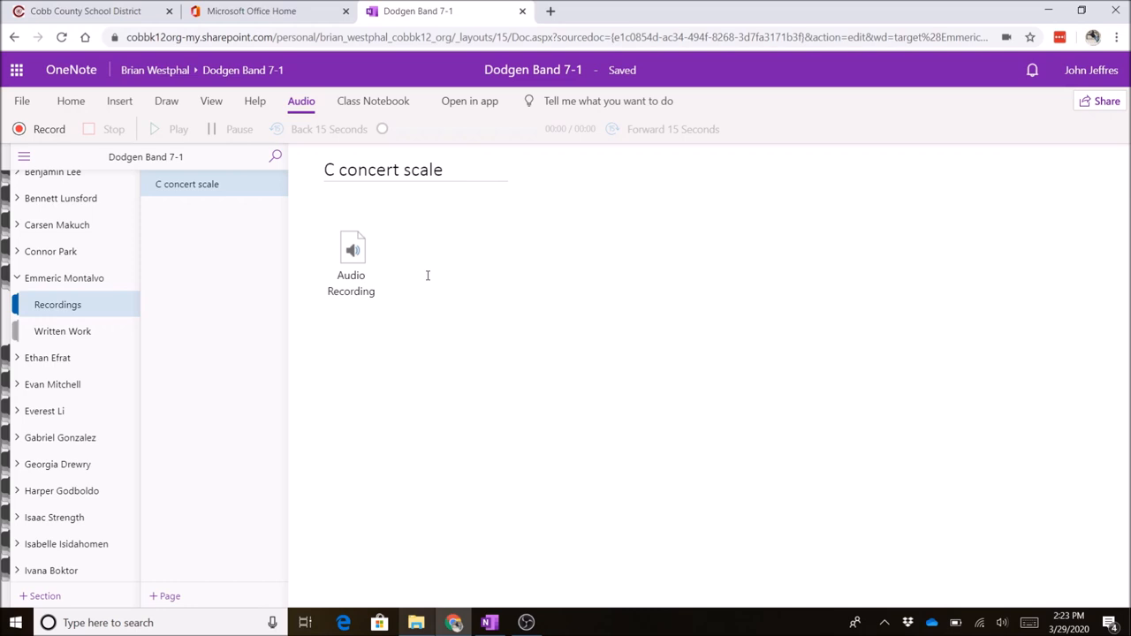
left_click(325, 299)
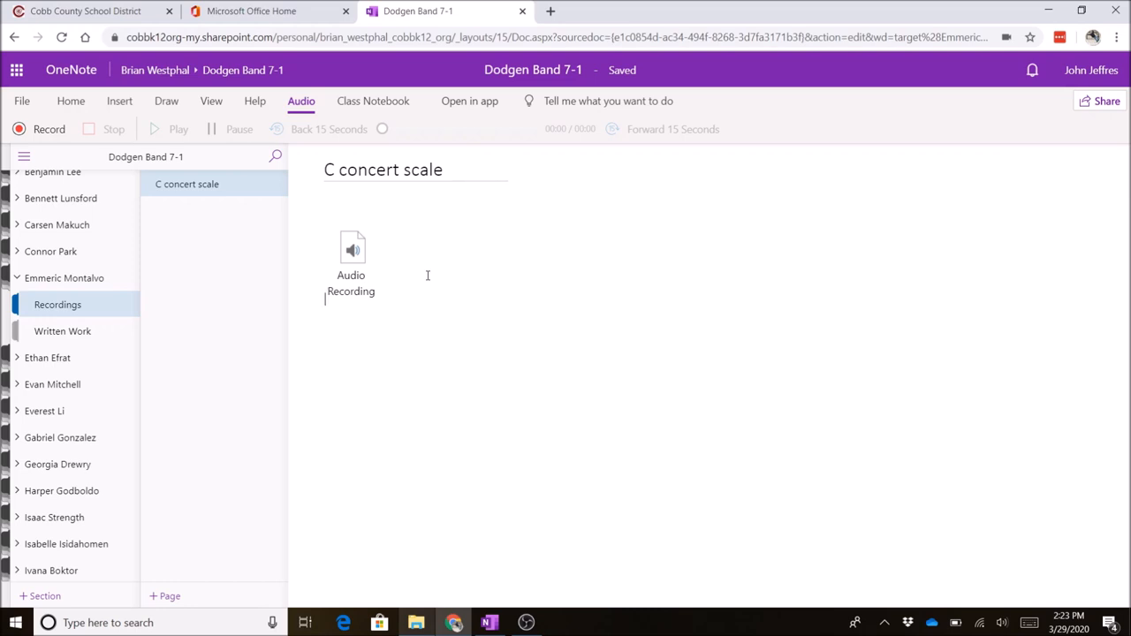